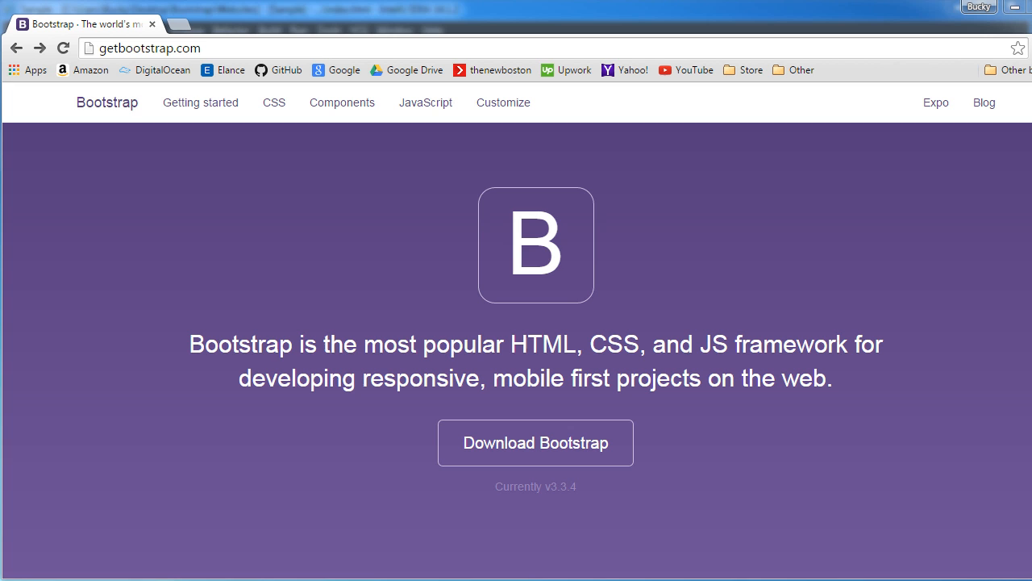
Step: Reach the Bootstrap download page and start downloading bootstrap-3.3.4-dist.zip
scroll("down", 3)
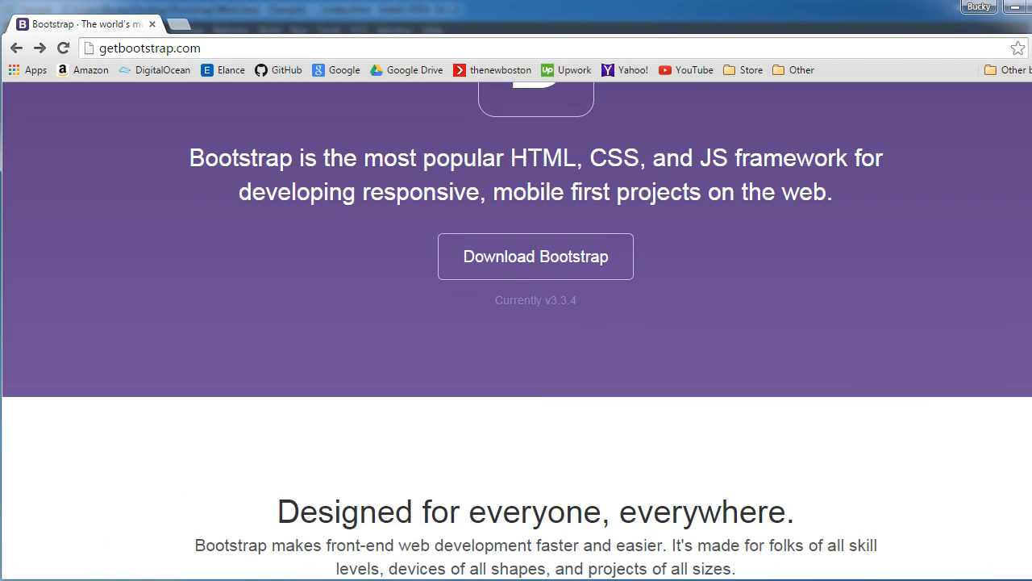
scroll("down", 3)
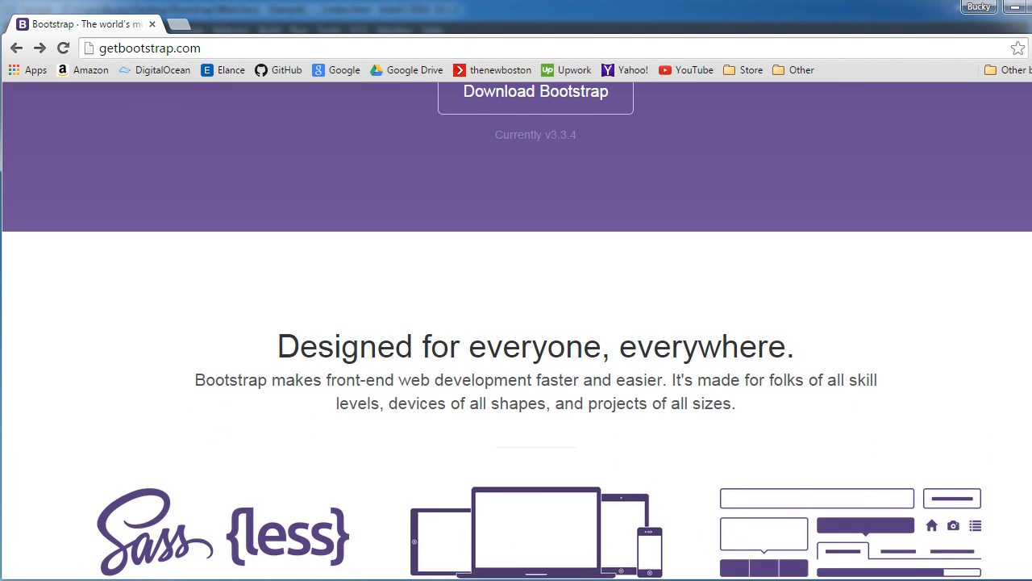
scroll("down", 3)
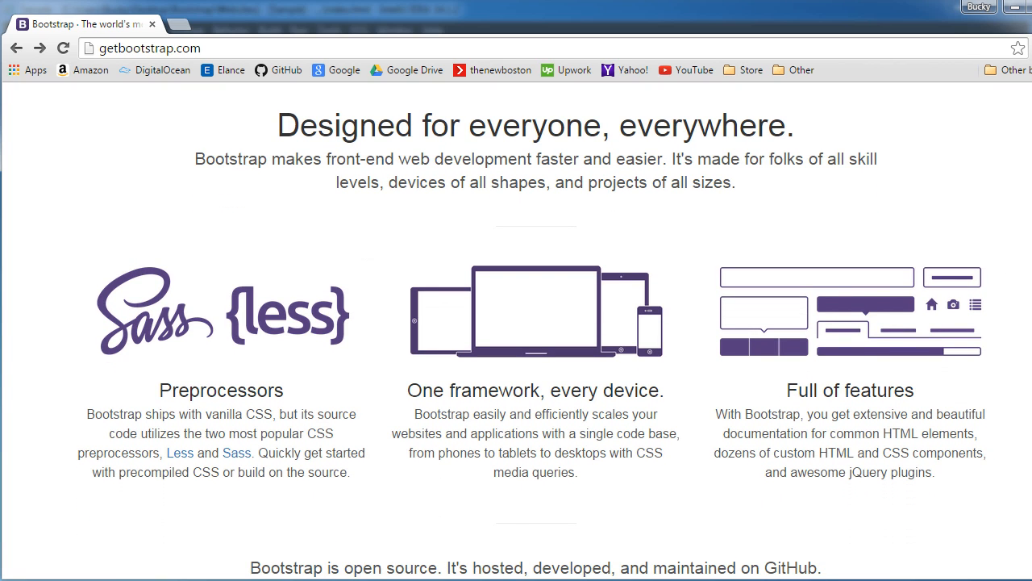
scroll("down", 3)
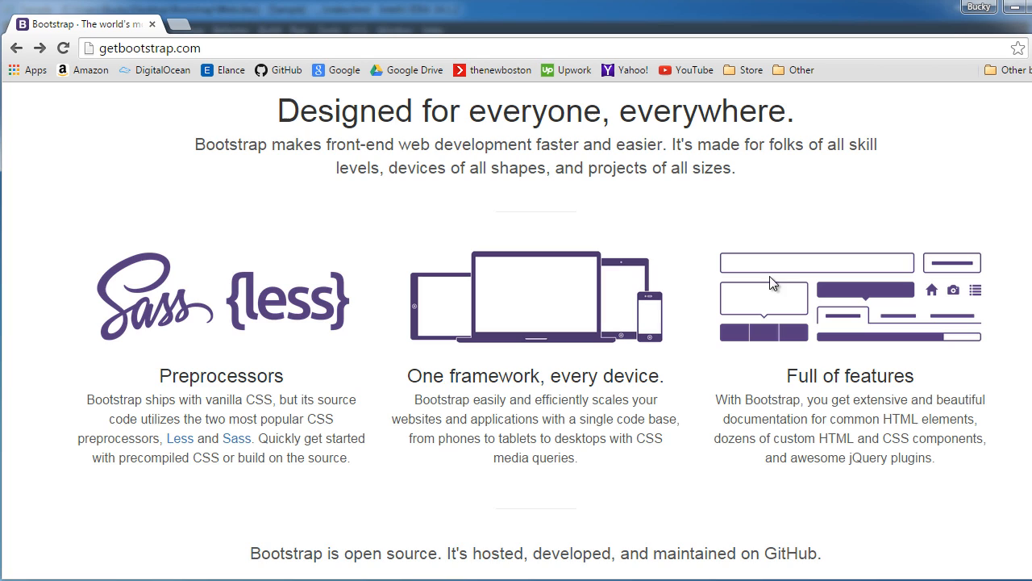
mouse_move(597, 276)
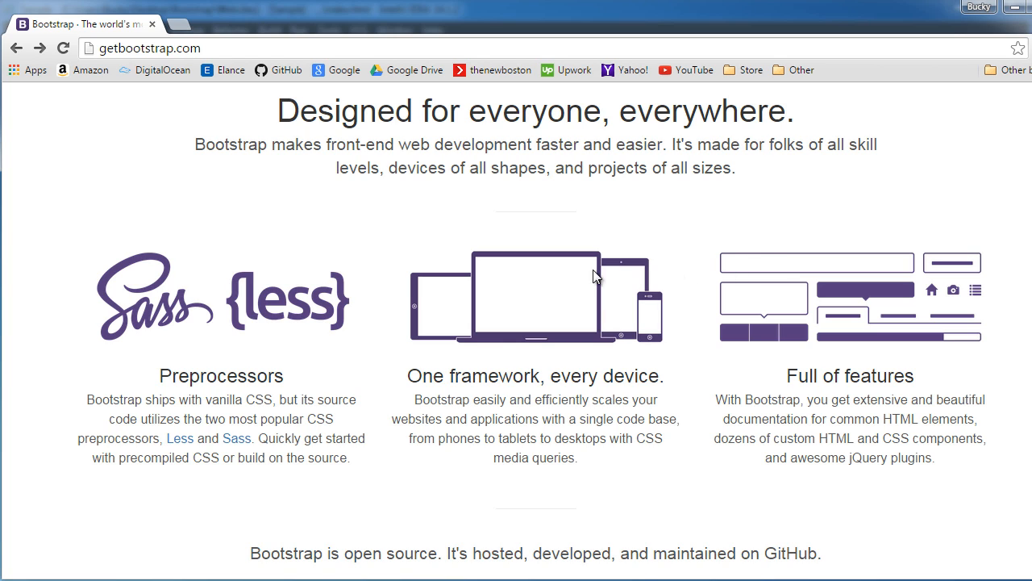
mouse_move(555, 306)
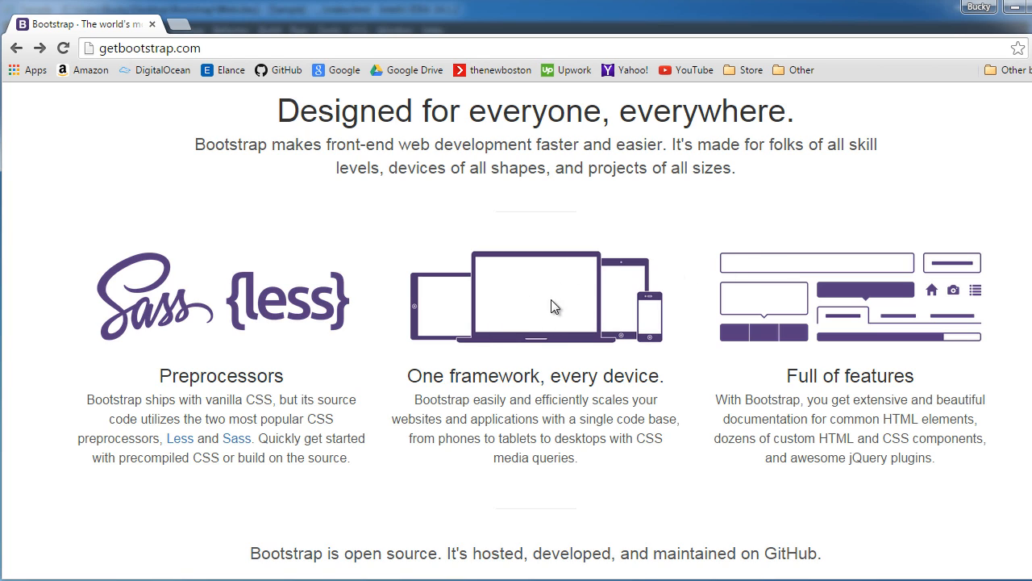
mouse_move(661, 324)
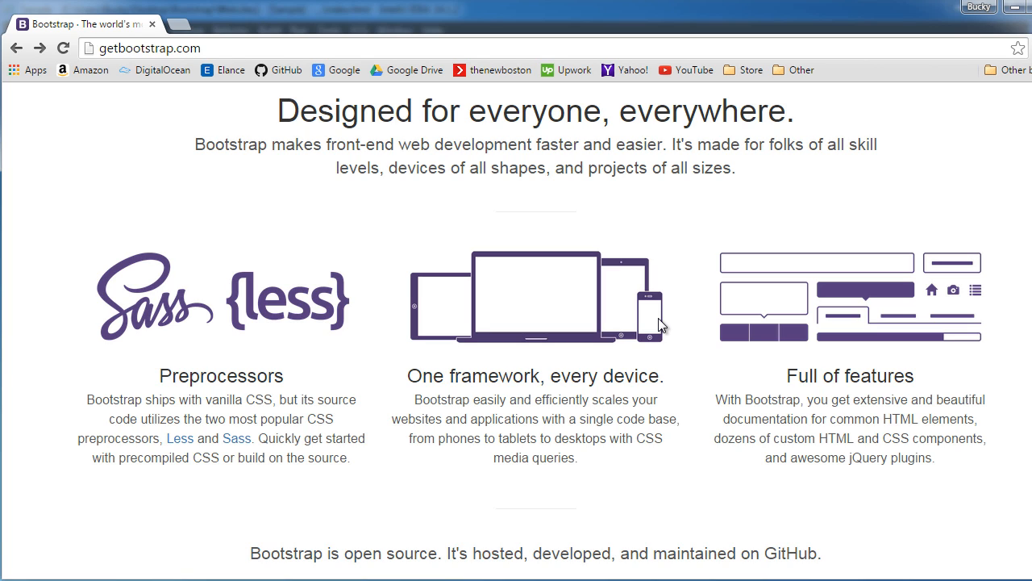
mouse_move(650, 331)
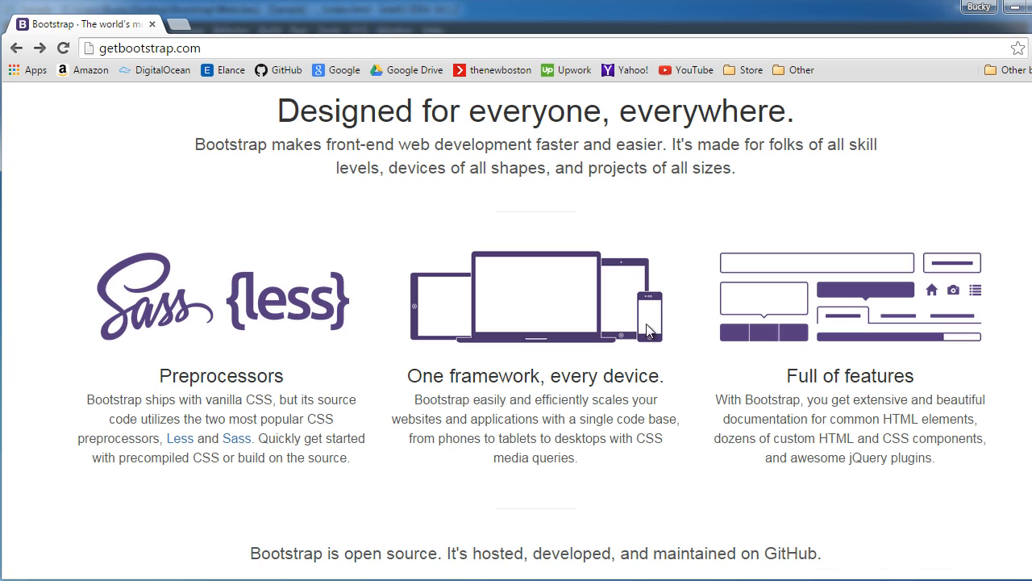
mouse_move(653, 327)
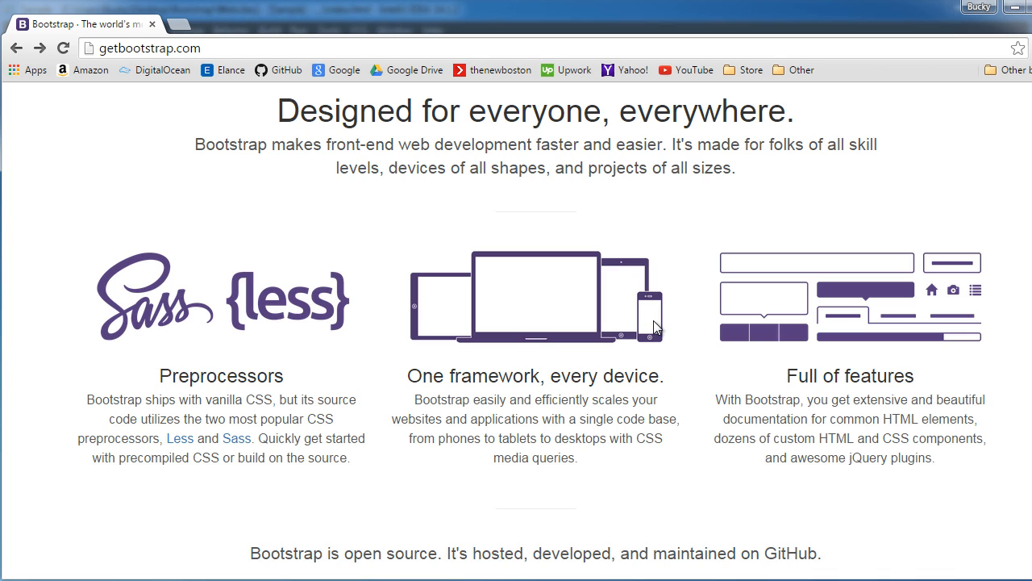
mouse_move(569, 281)
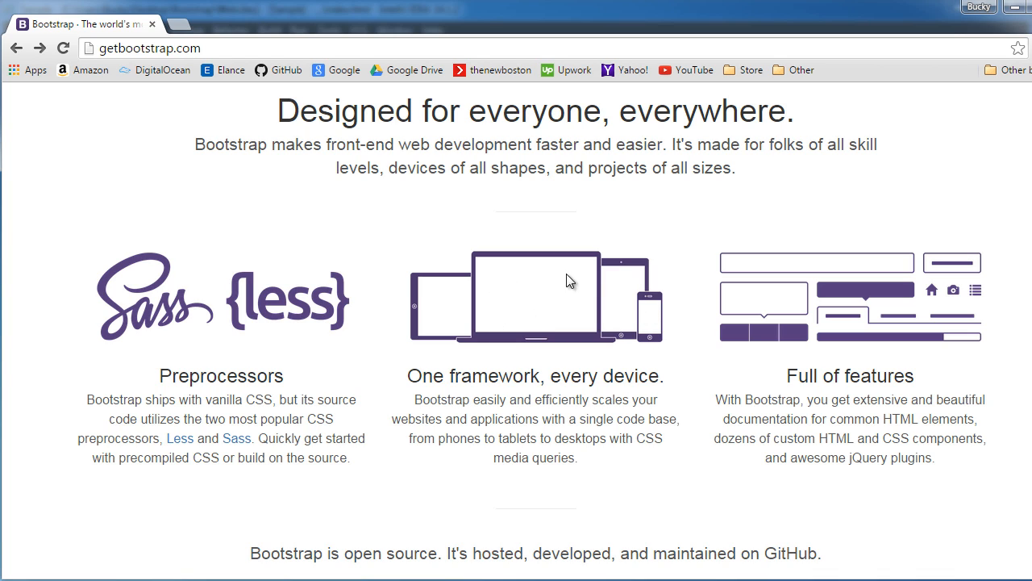
mouse_move(531, 321)
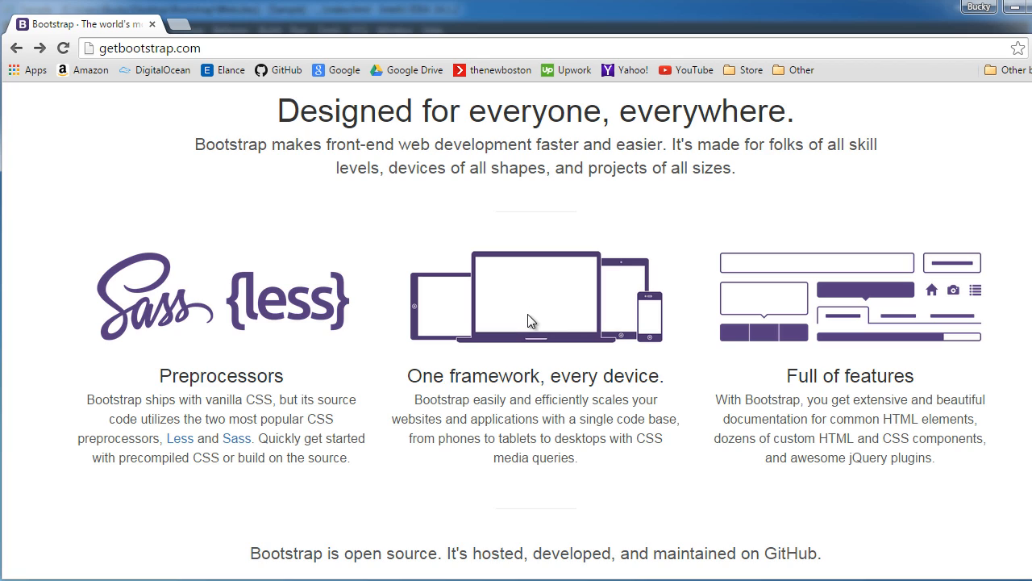
mouse_move(543, 315)
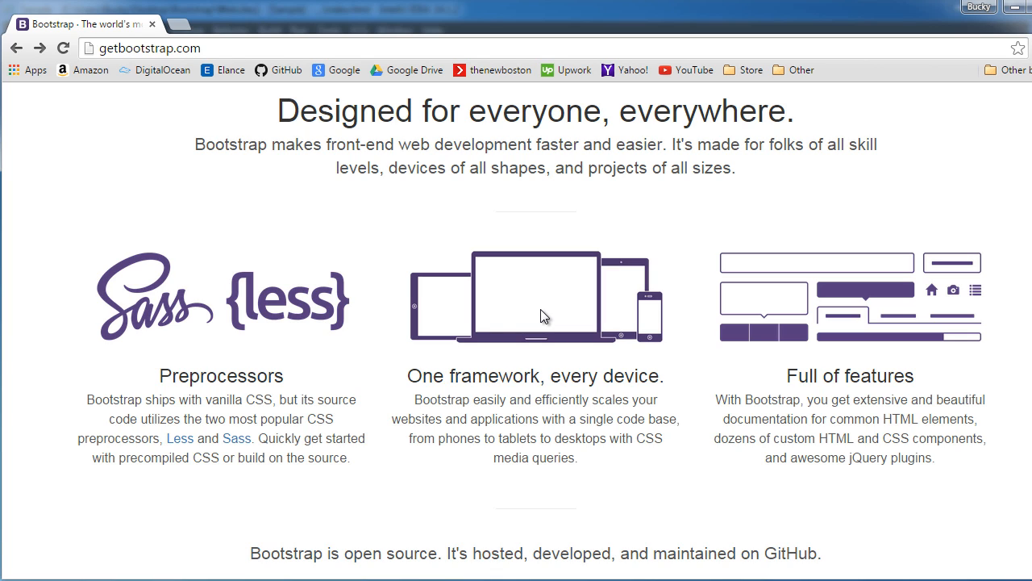
mouse_move(640, 347)
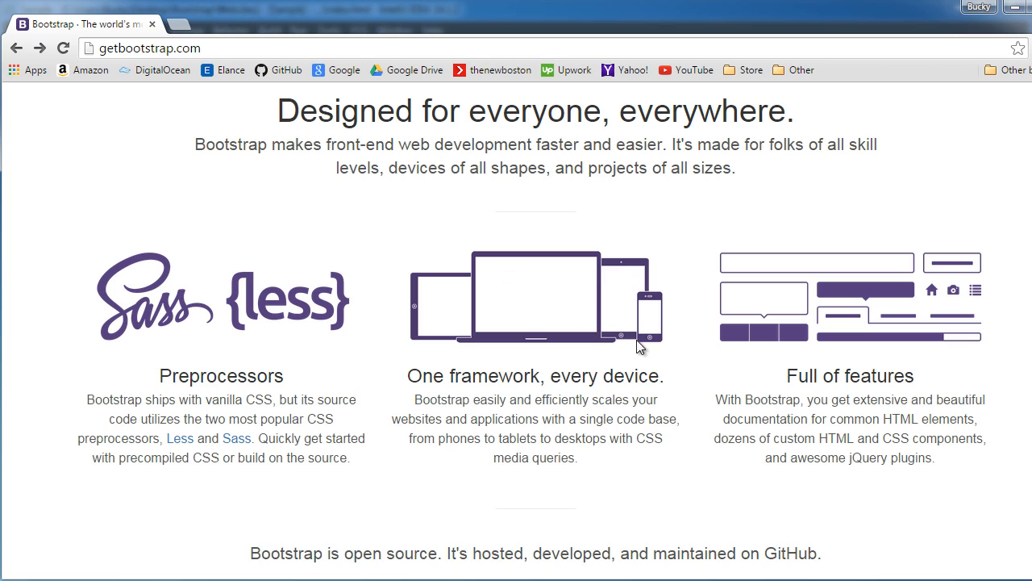
mouse_move(660, 329)
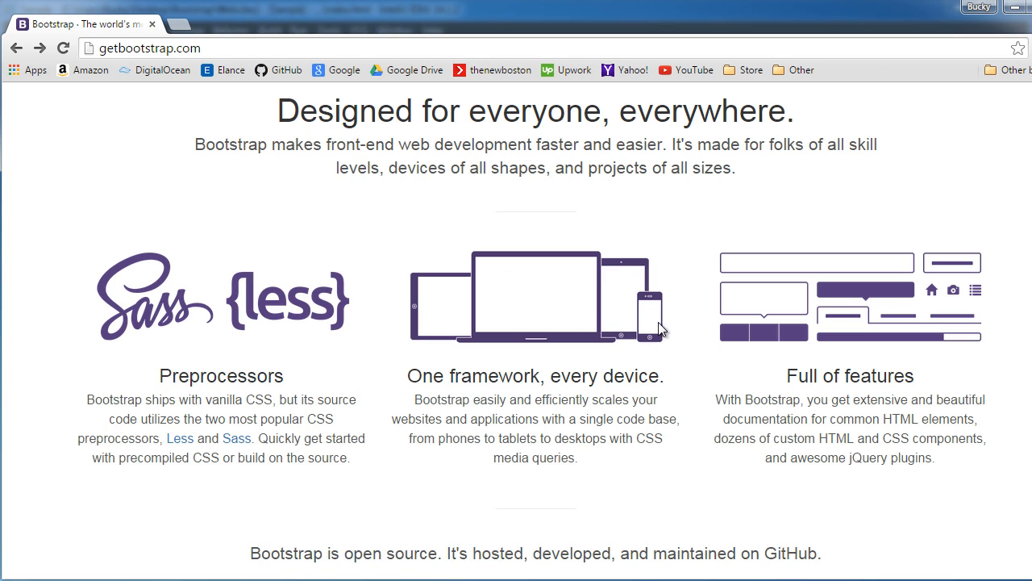
mouse_move(621, 353)
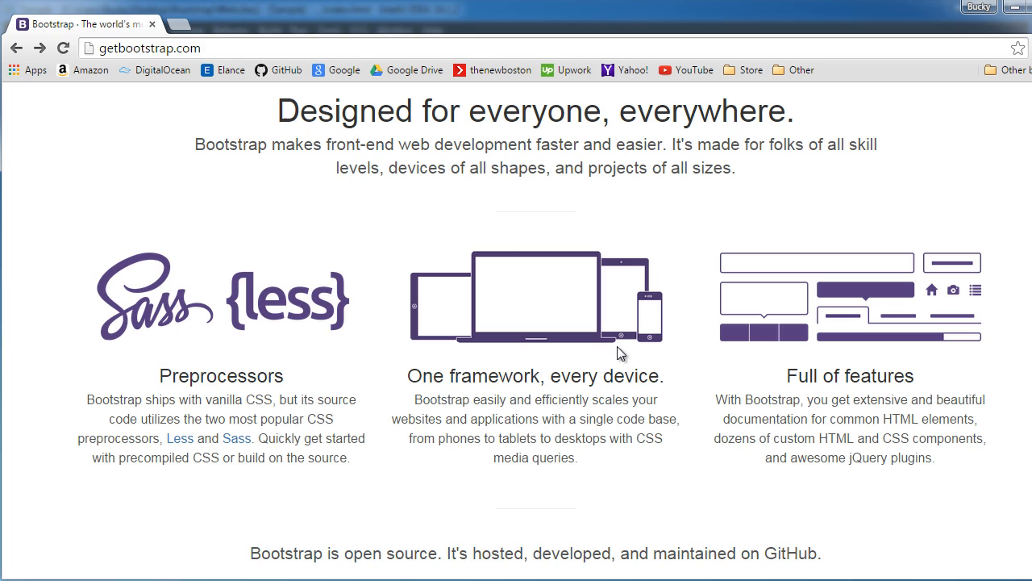
mouse_move(615, 368)
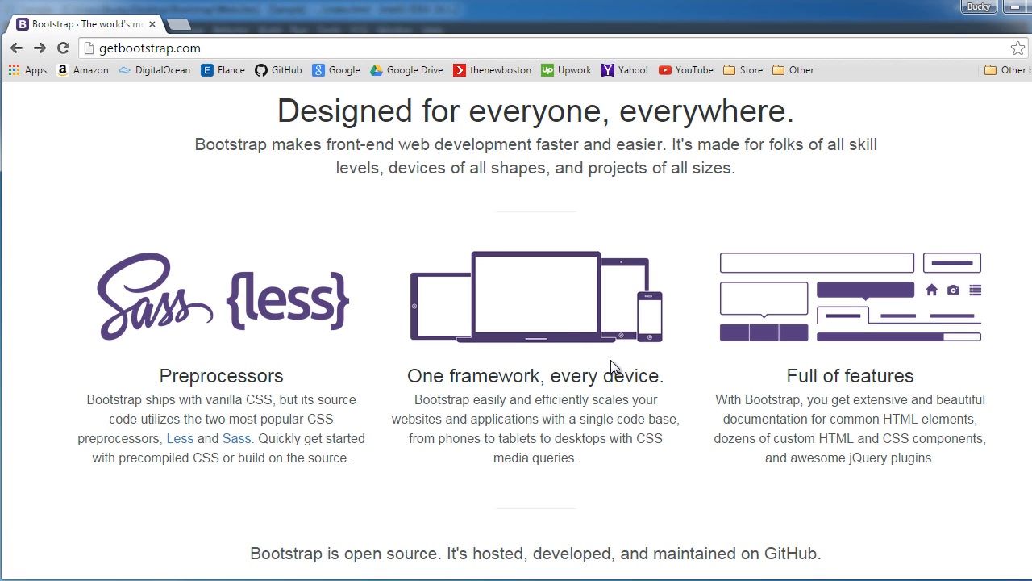
scroll("down", 3)
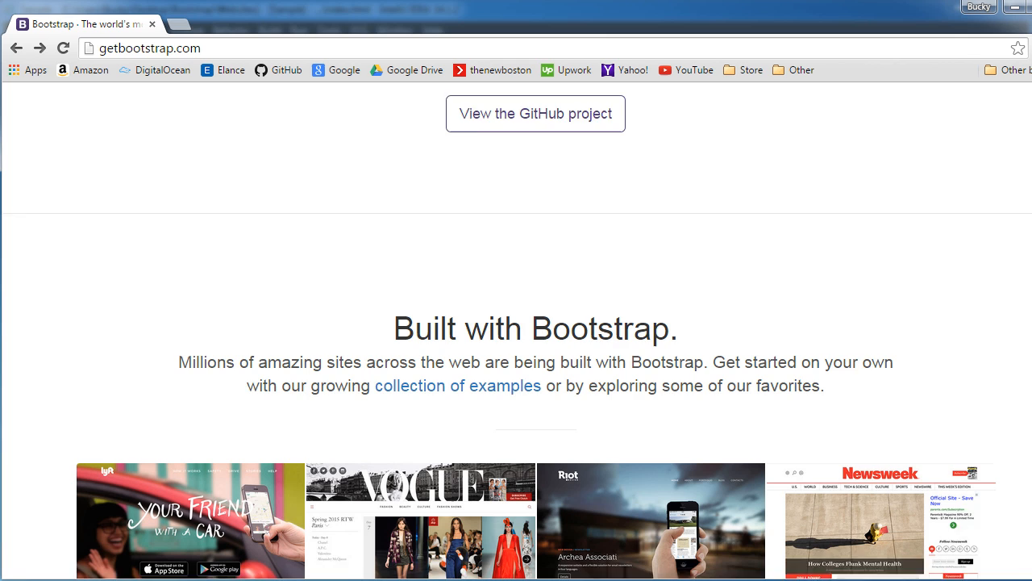
scroll("down", 3)
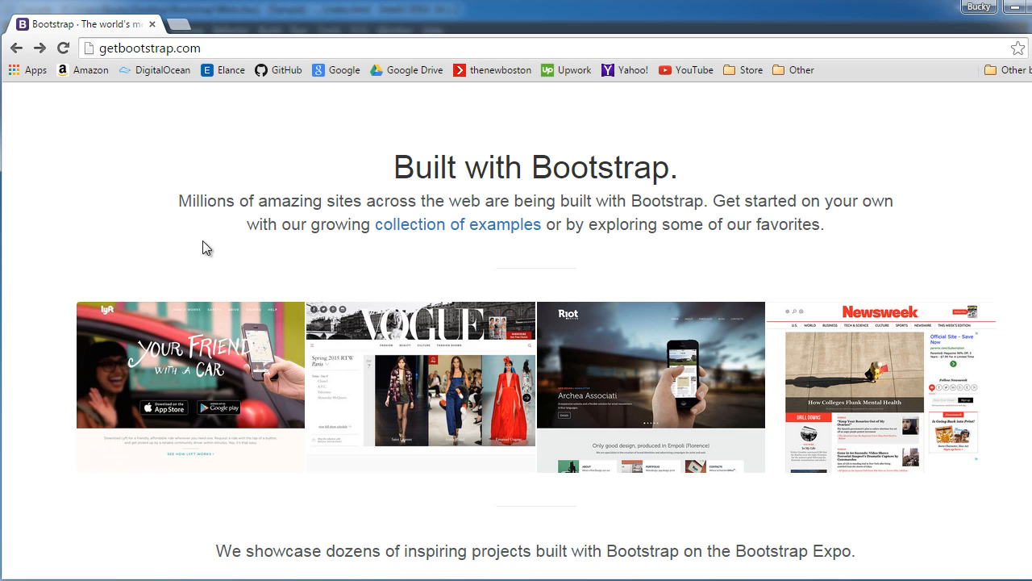
mouse_move(314, 315)
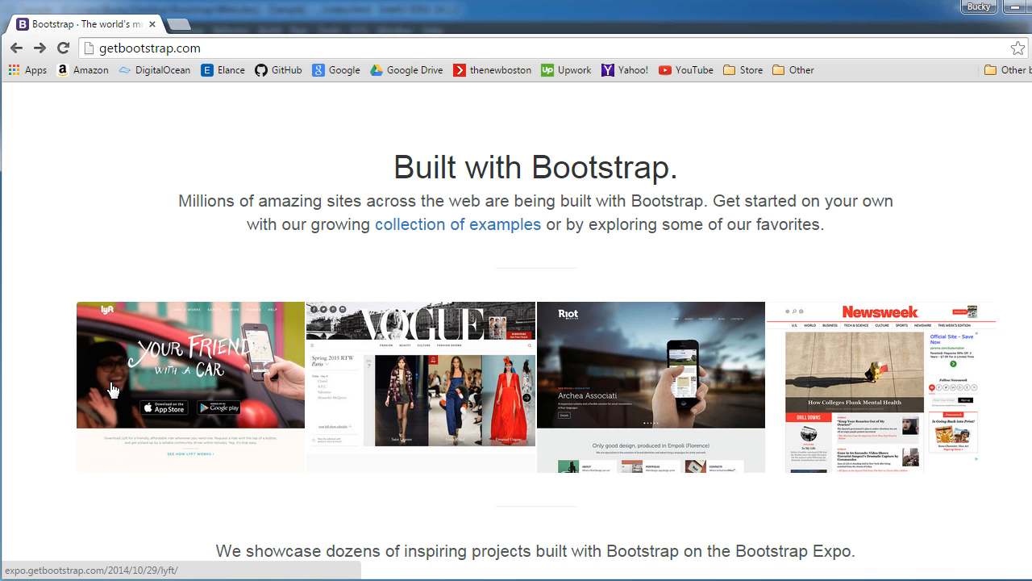
mouse_move(261, 356)
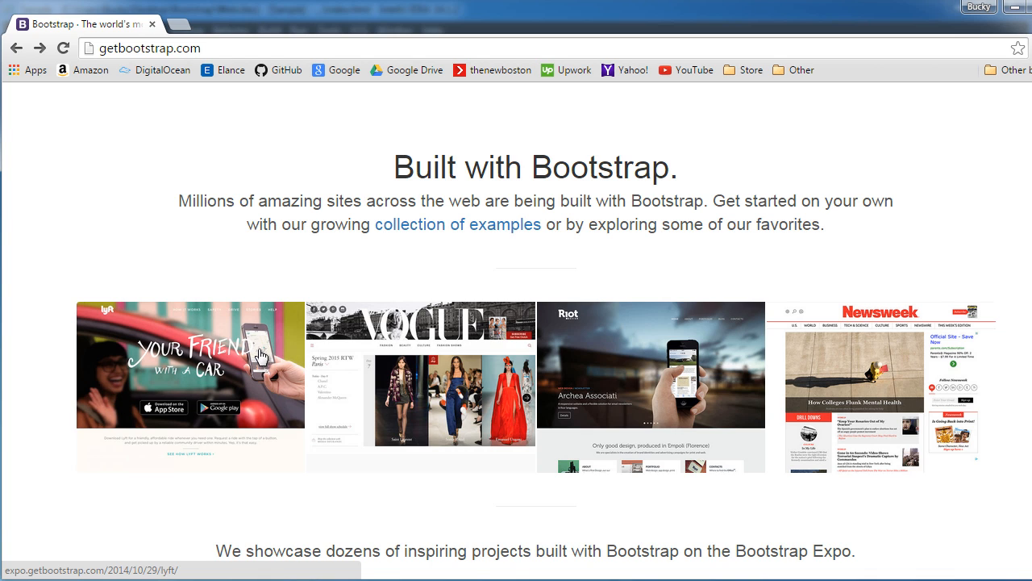
mouse_move(261, 333)
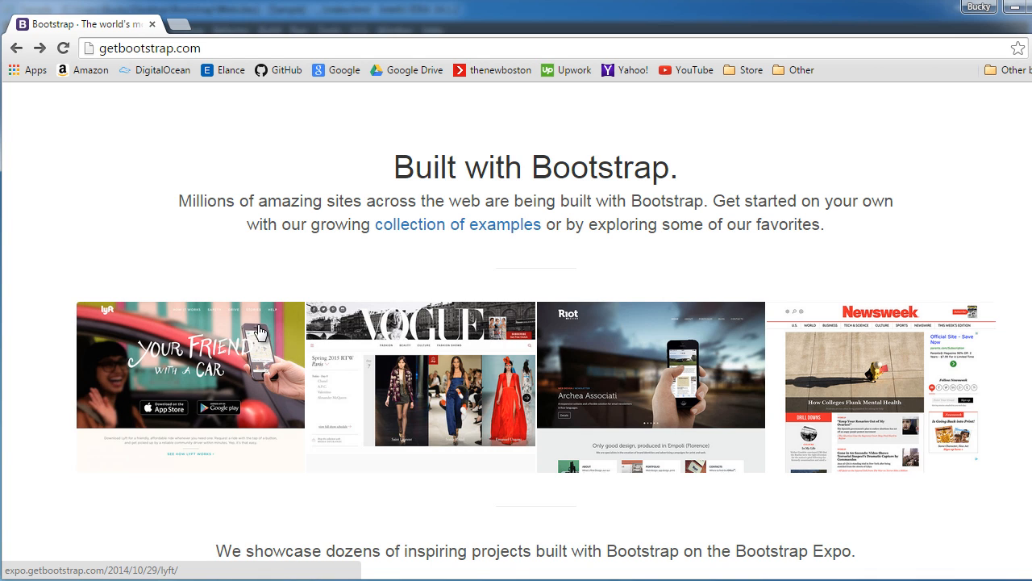
mouse_move(129, 393)
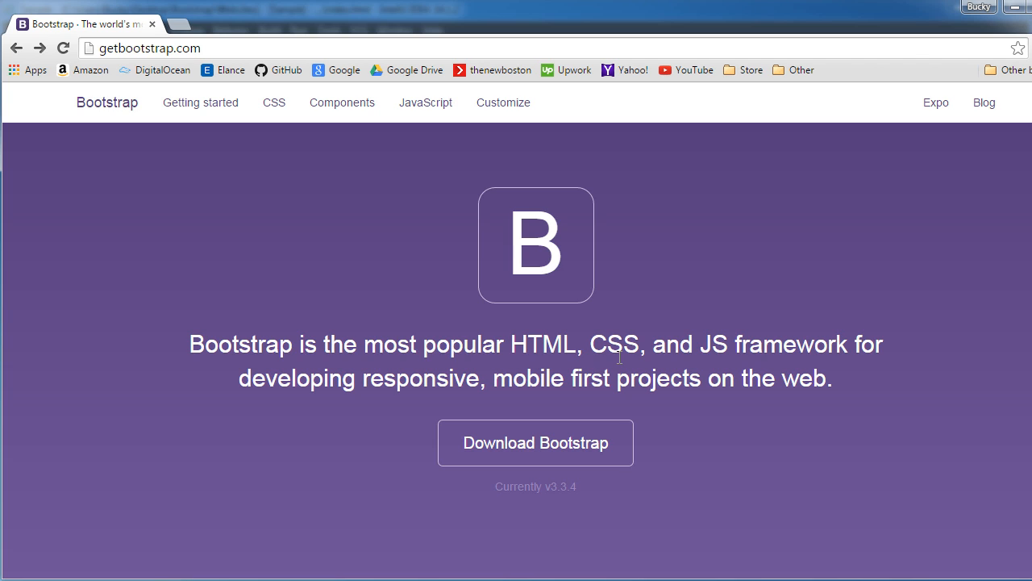
mouse_move(109, 66)
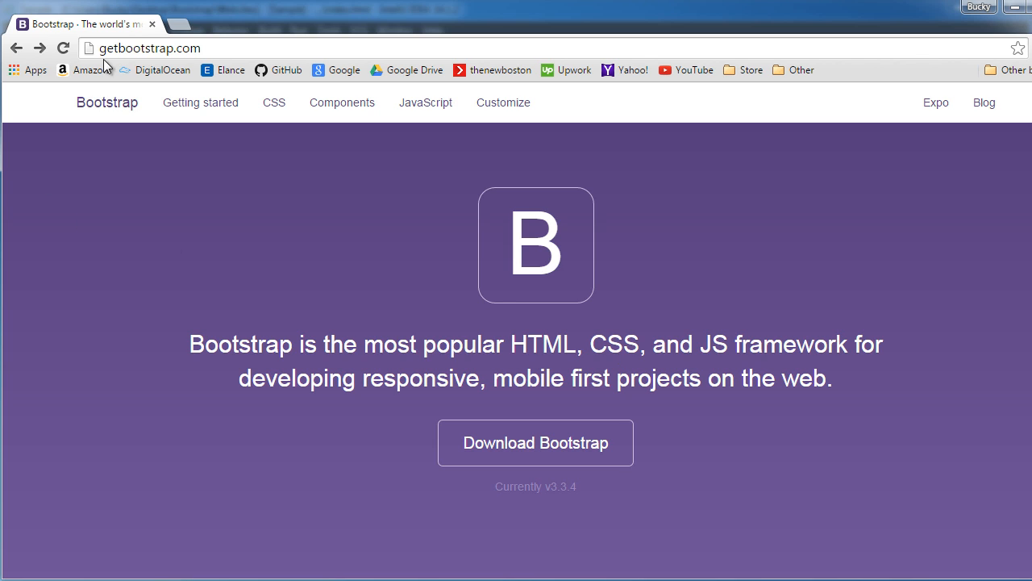
mouse_move(459, 458)
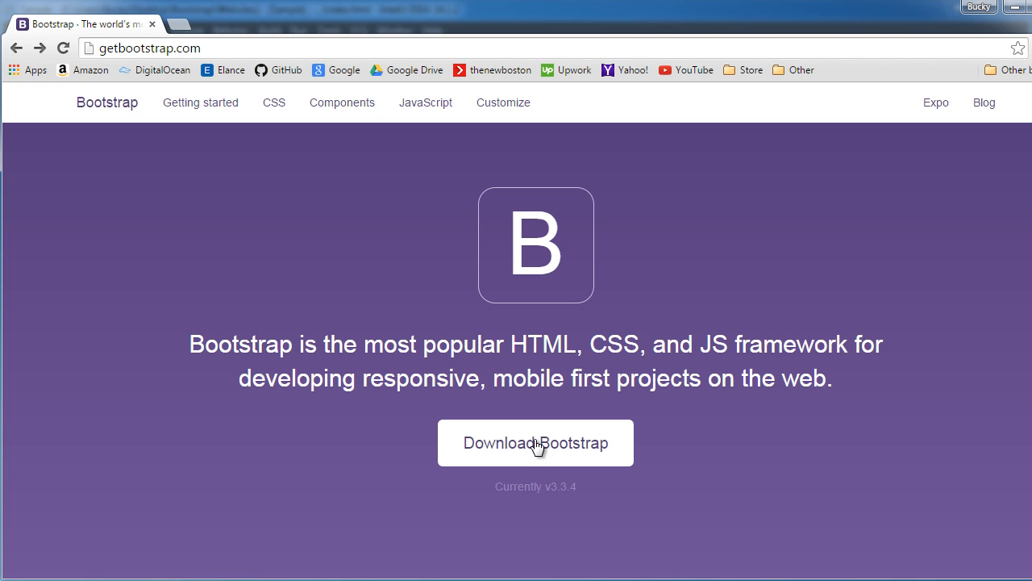
left_click(535, 442)
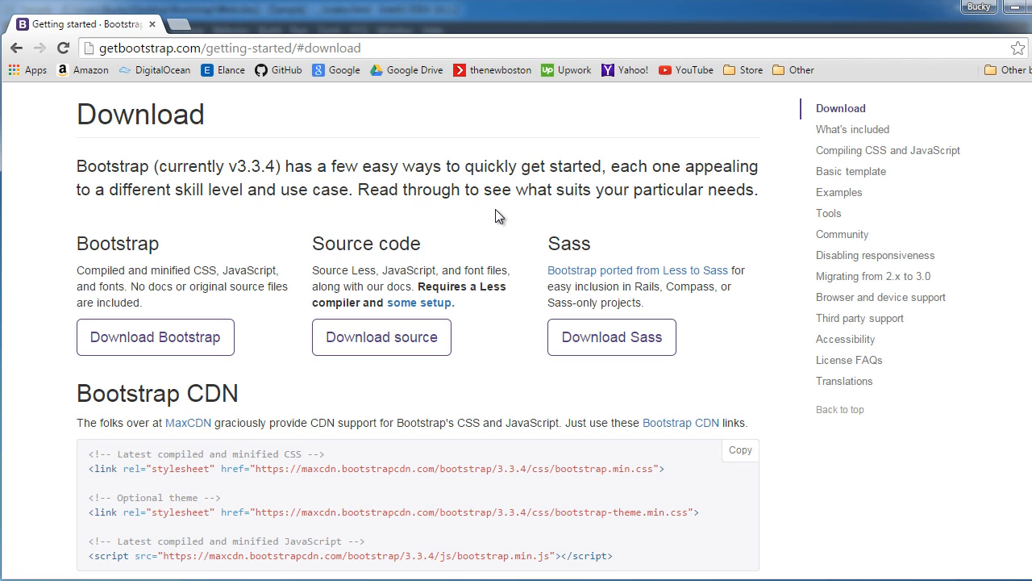
mouse_move(115, 400)
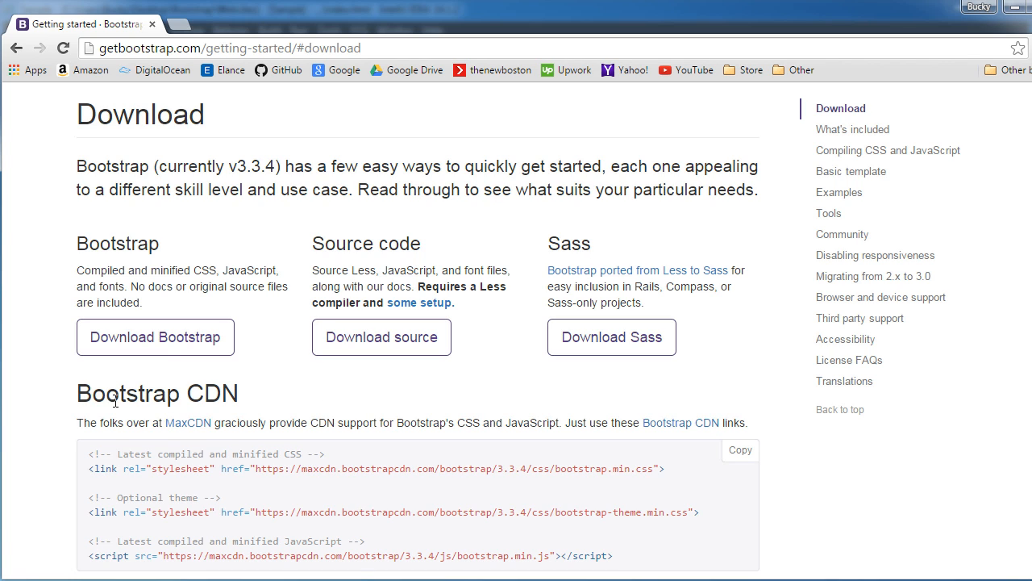
left_click(155, 336)
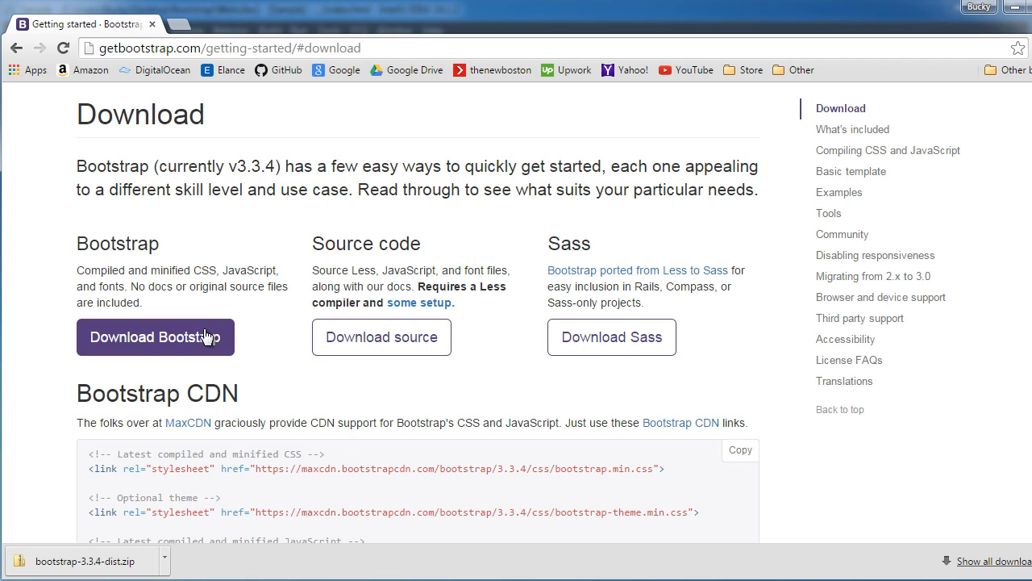
mouse_move(182, 481)
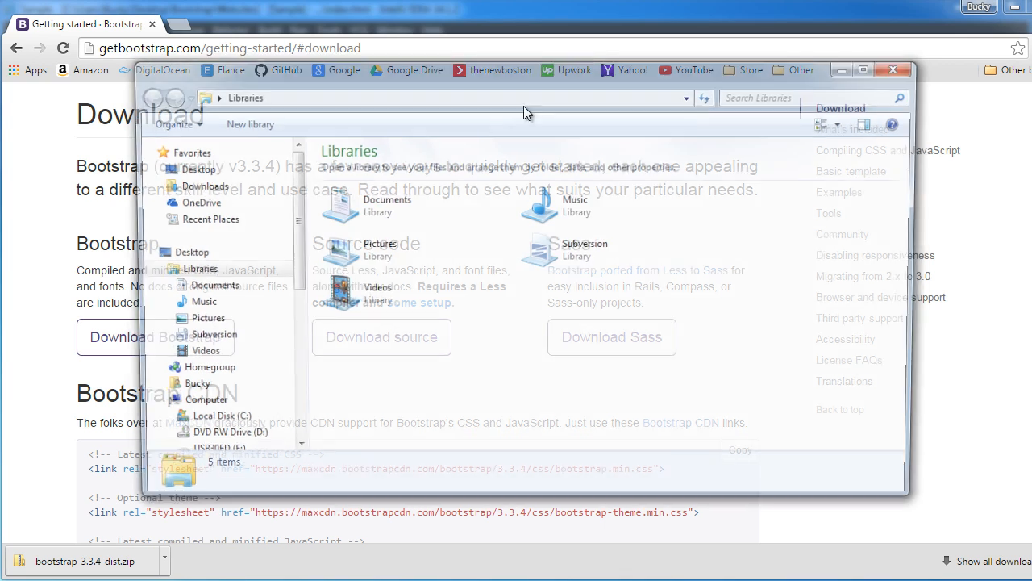
Step: Extract bootstrap-3.3.4-dist.zip into Downloads, revealing its css, fonts and js folders
left_click(196, 184)
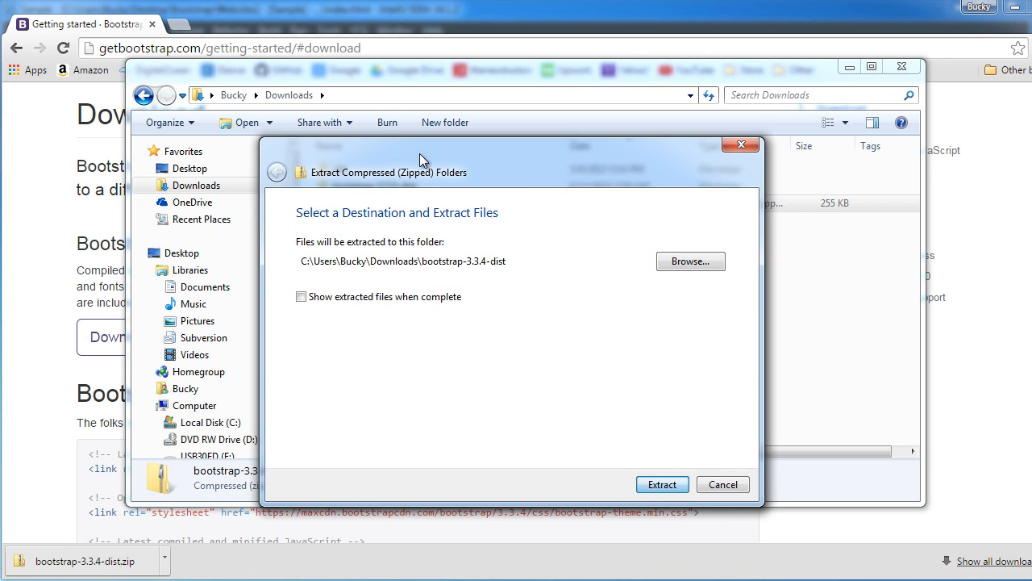
left_click(661, 484)
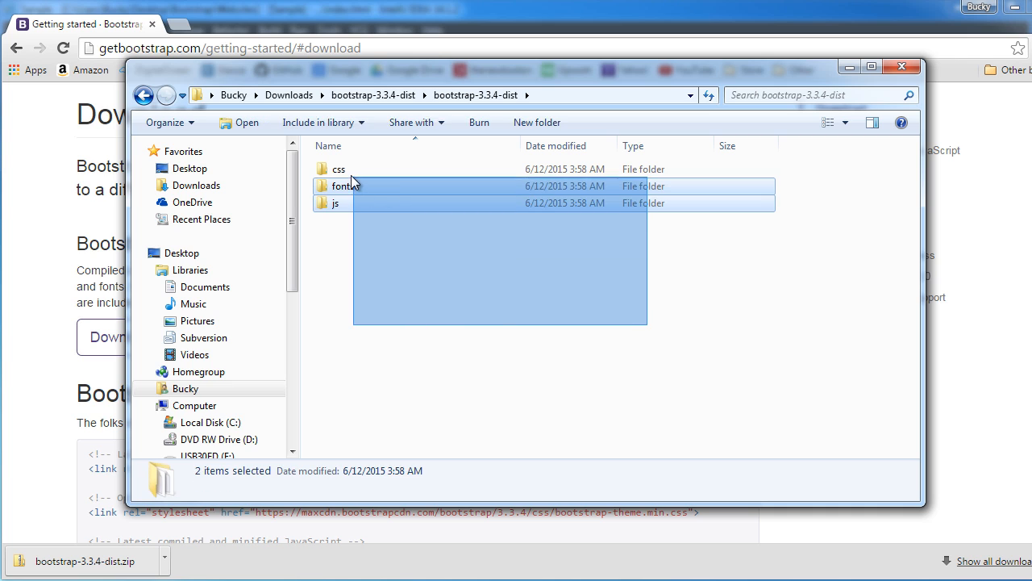
left_click(500, 322)
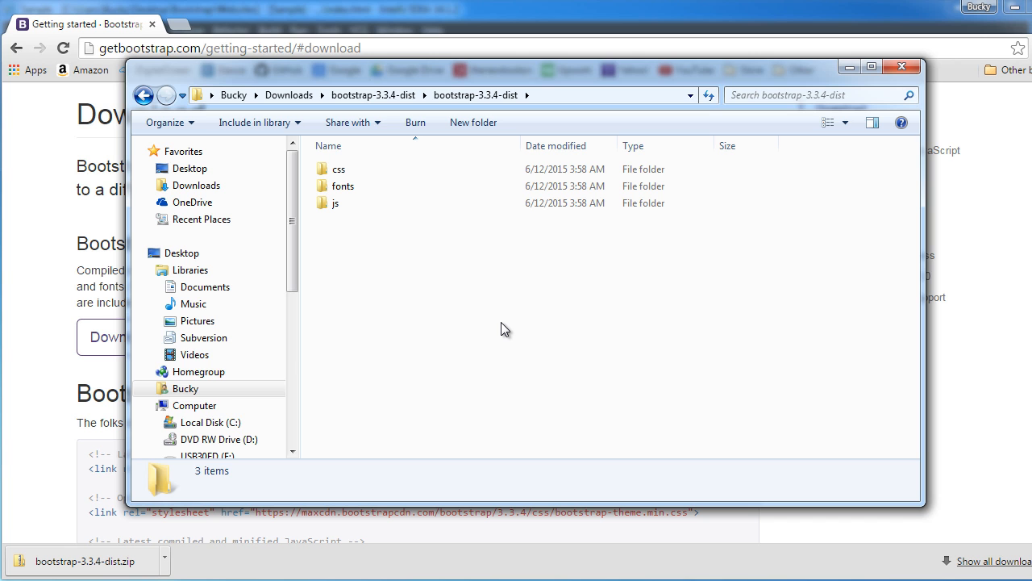
mouse_move(890, 243)
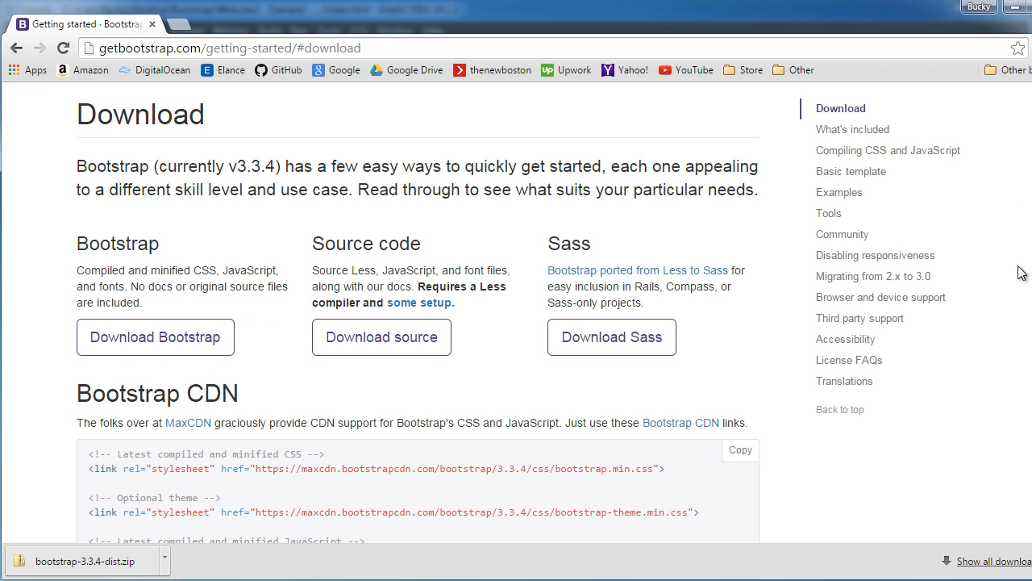
scroll("down", 3)
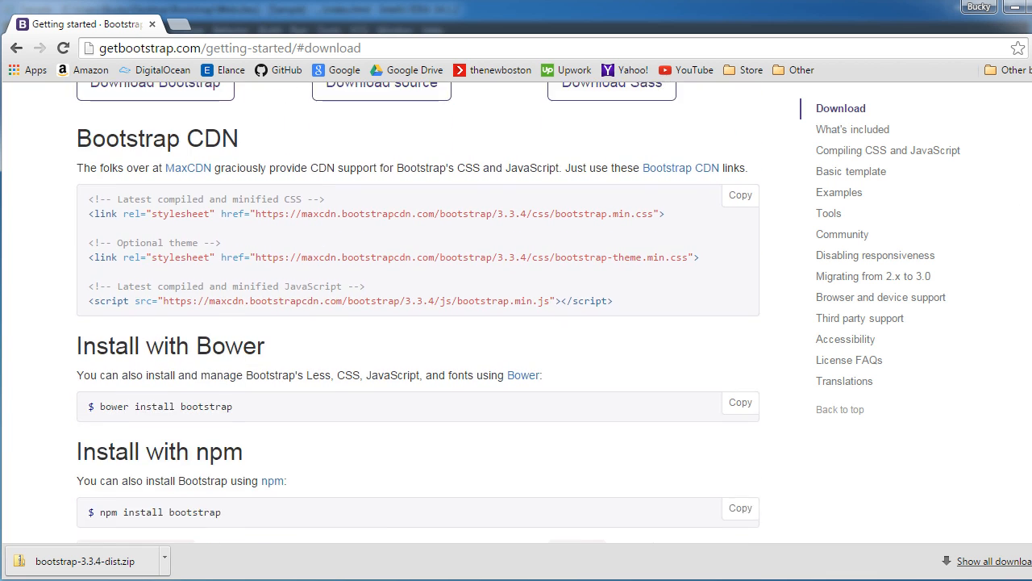
mouse_move(542, 246)
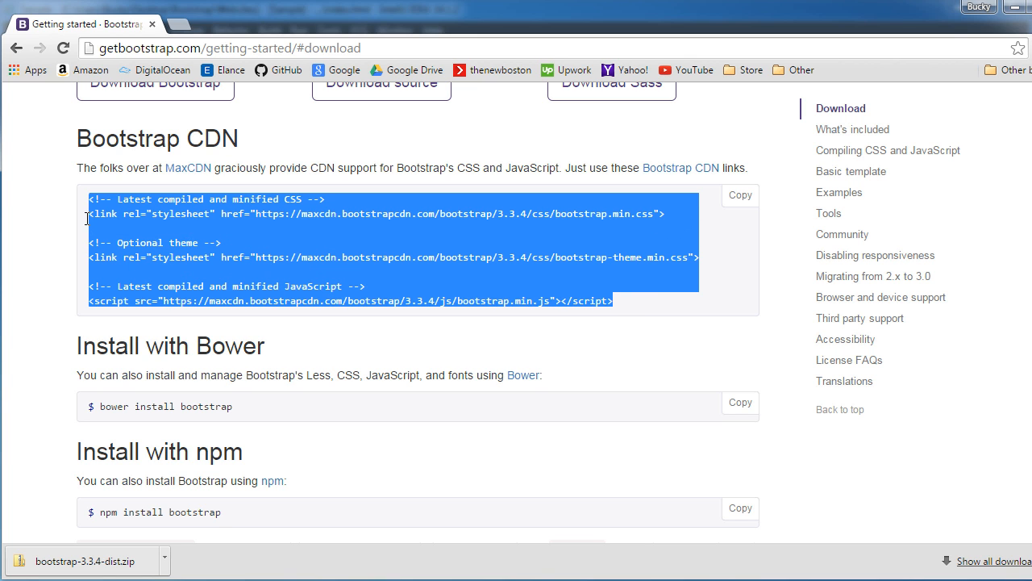
left_click(268, 263)
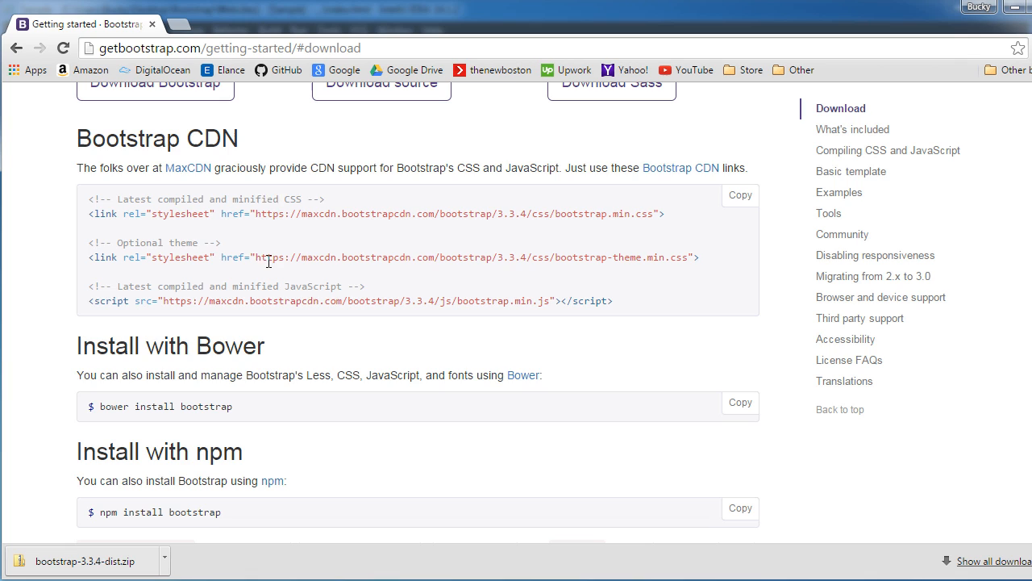
mouse_move(198, 240)
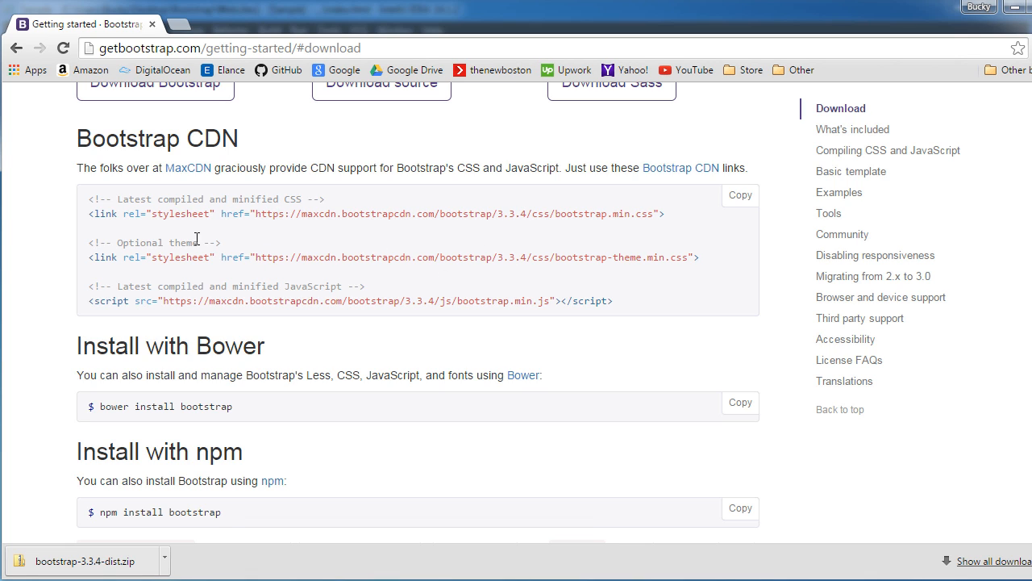
mouse_move(323, 167)
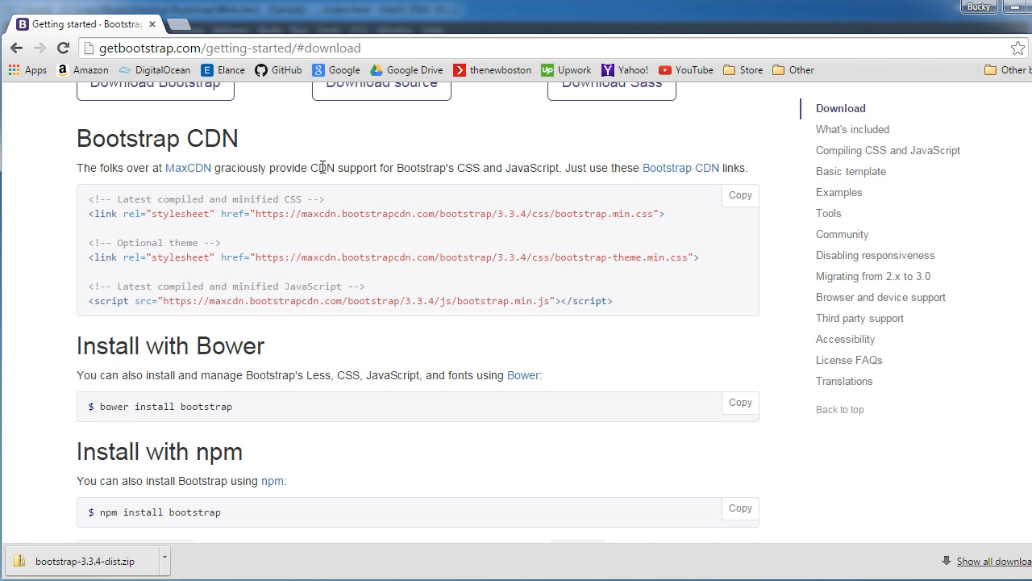
mouse_move(484, 254)
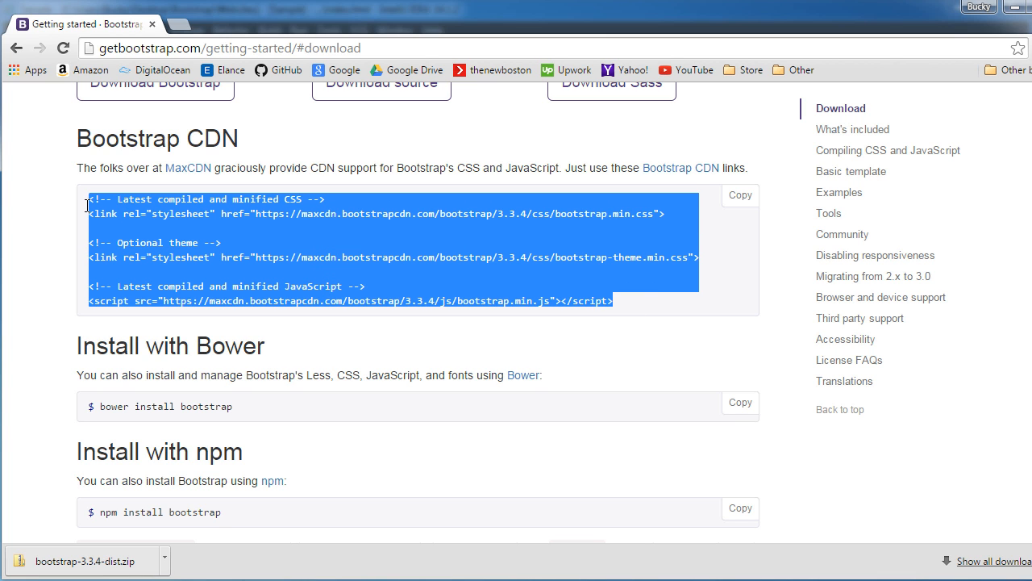
left_click(403, 194)
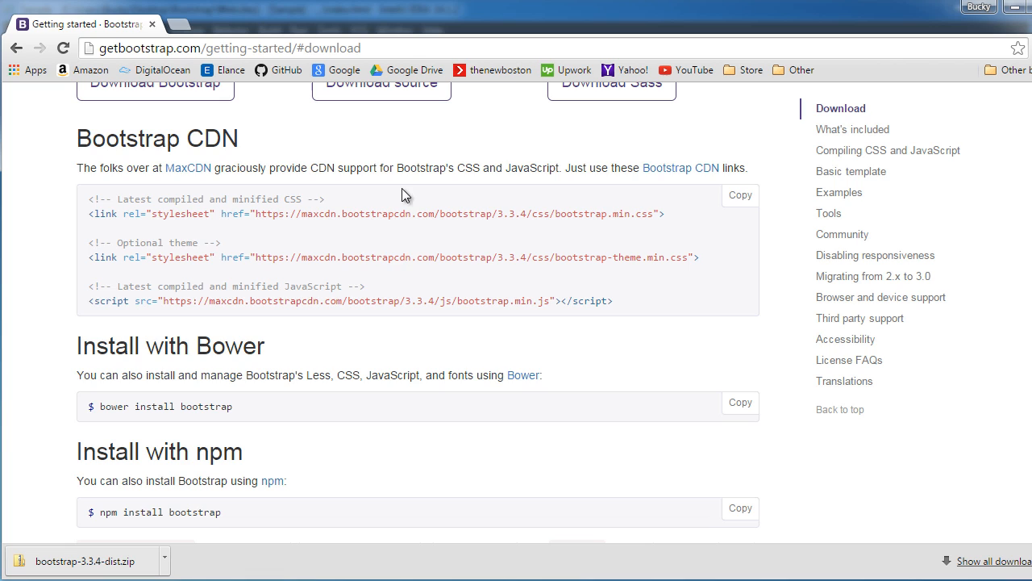
mouse_move(206, 256)
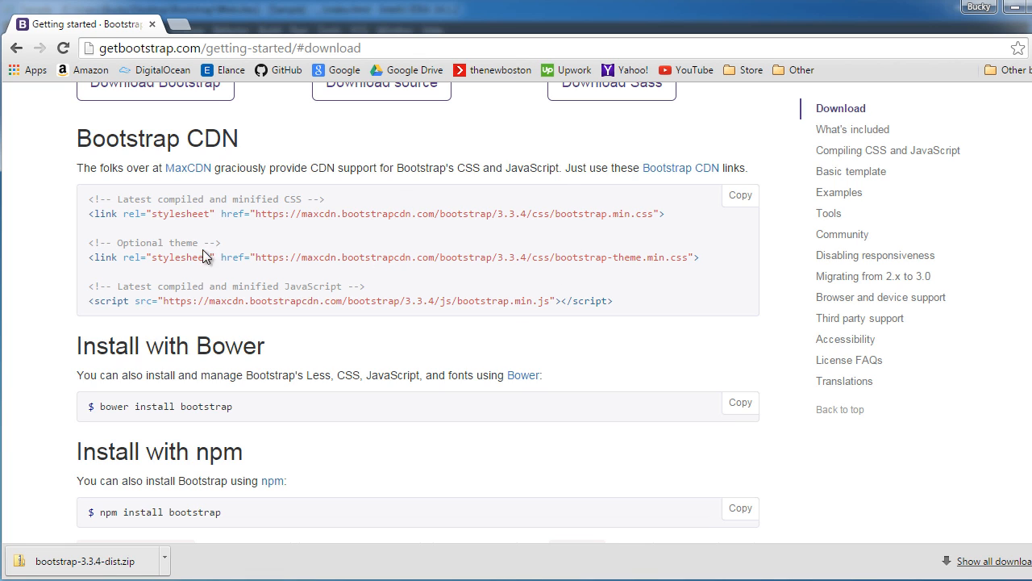
mouse_move(202, 238)
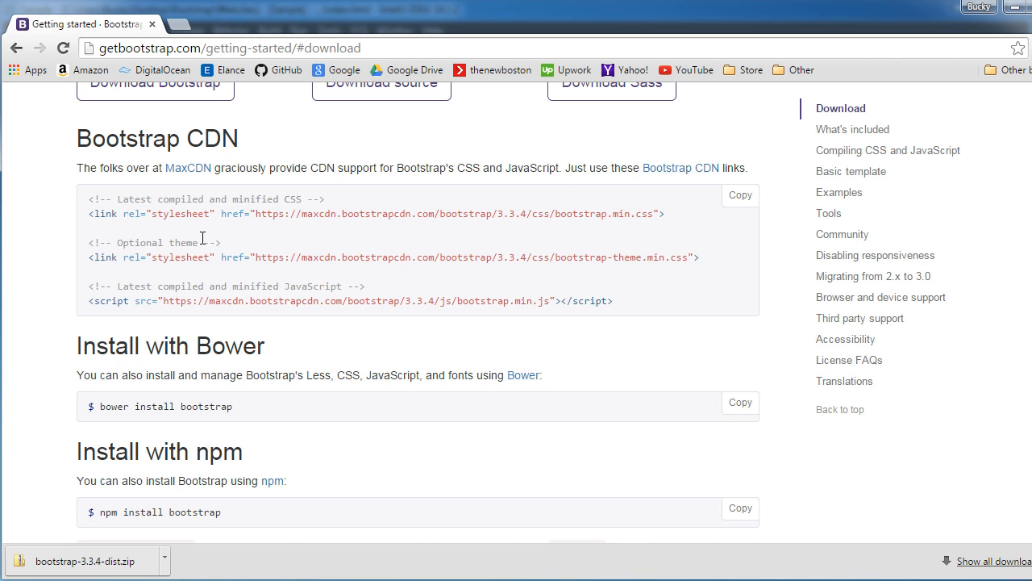
mouse_move(321, 163)
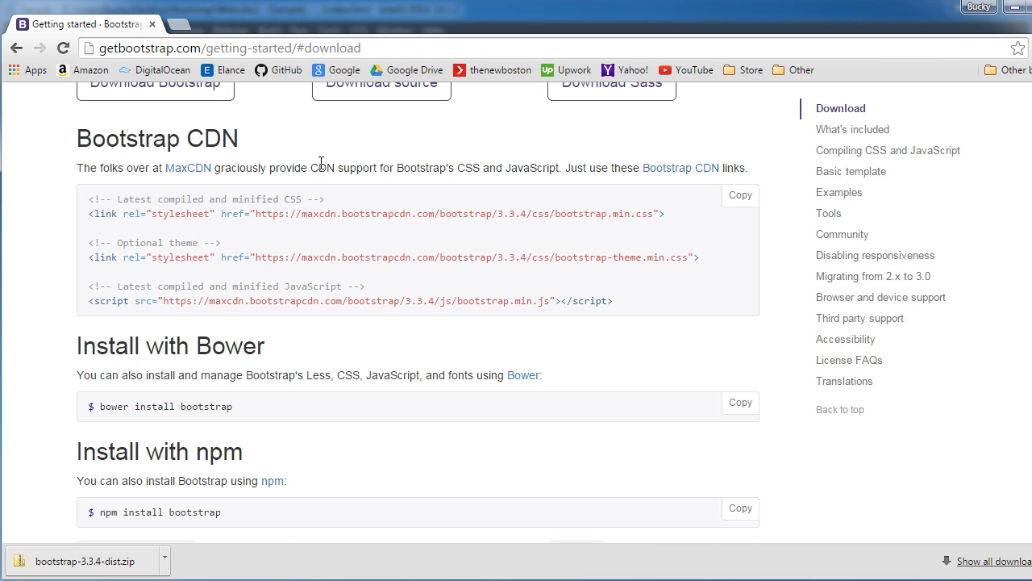
mouse_move(344, 274)
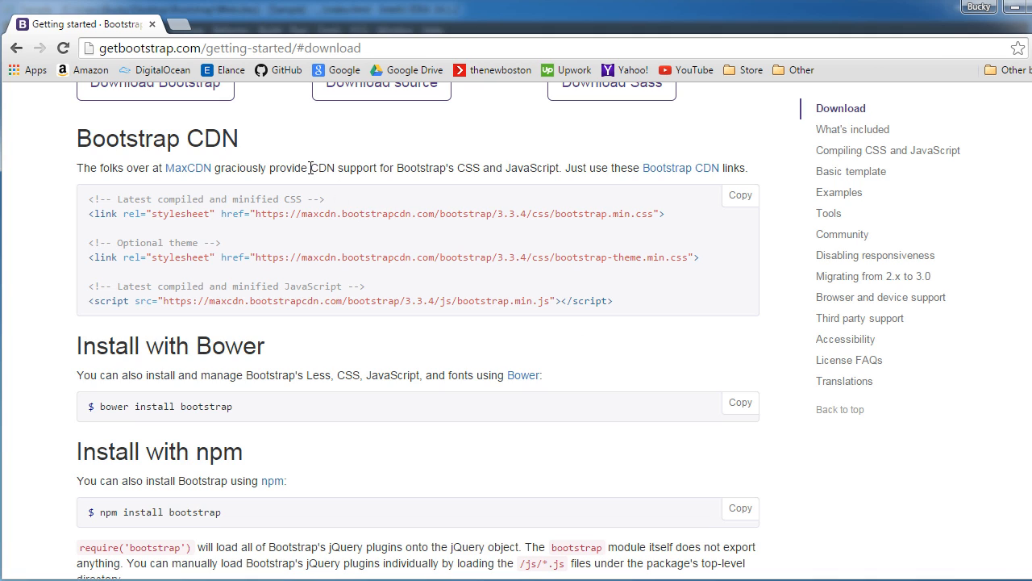
mouse_move(337, 168)
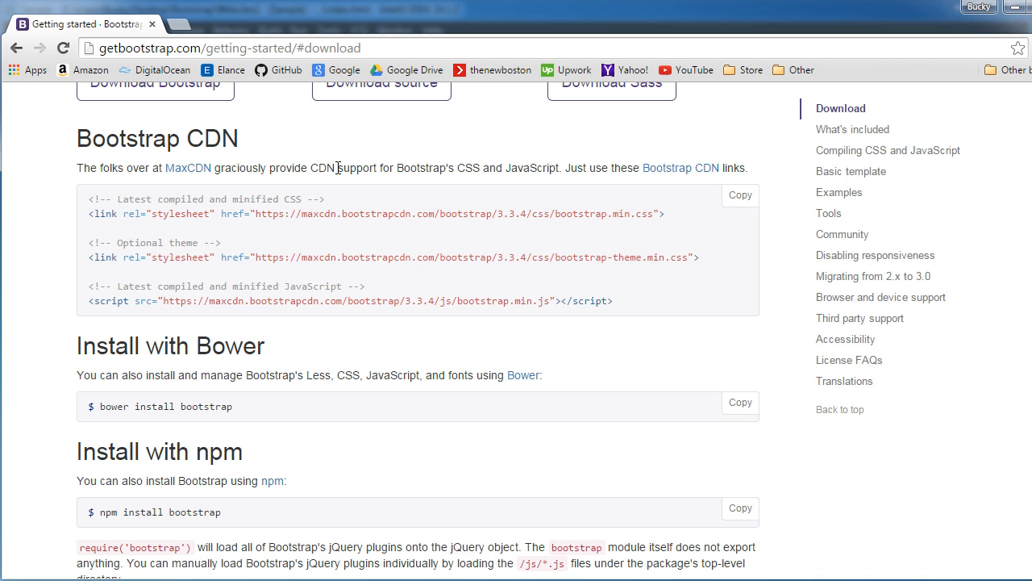
mouse_move(501, 345)
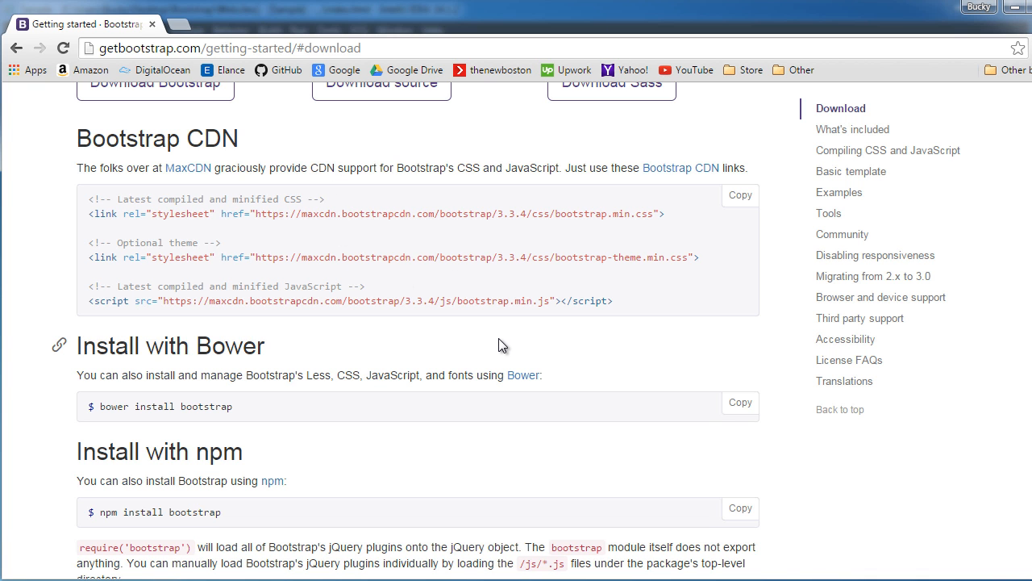
scroll("up", 3)
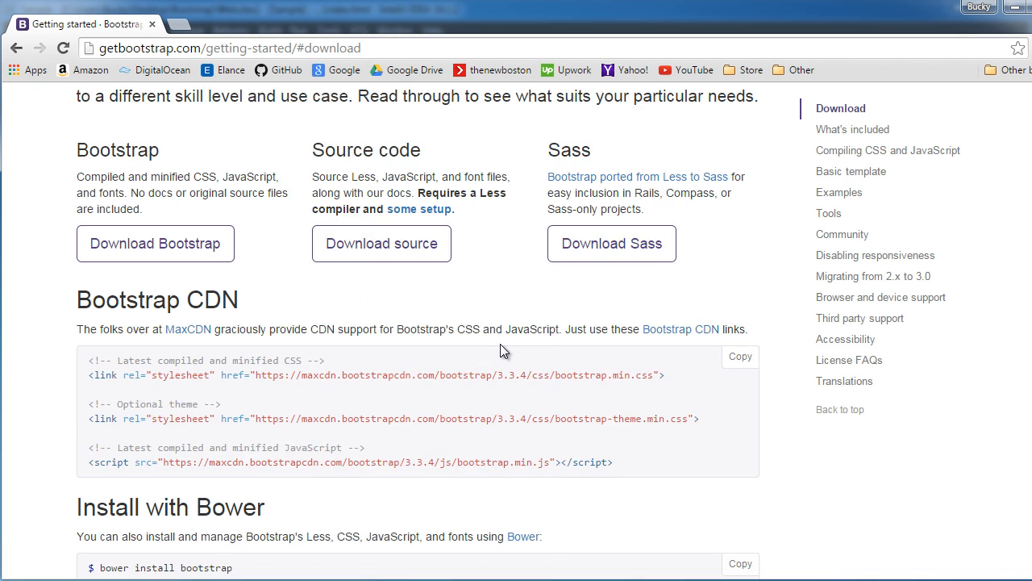
scroll("down", 3)
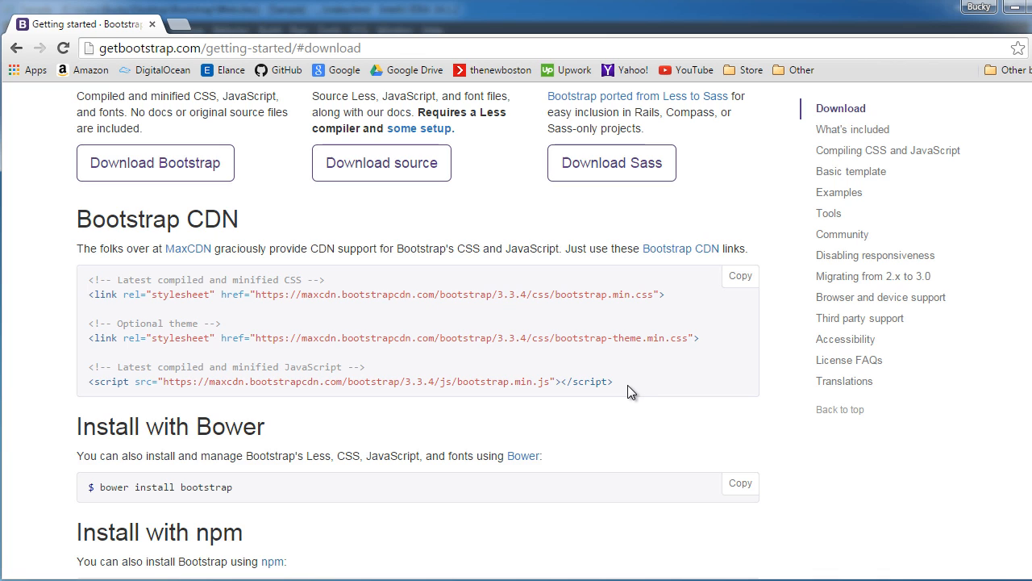
mouse_move(658, 381)
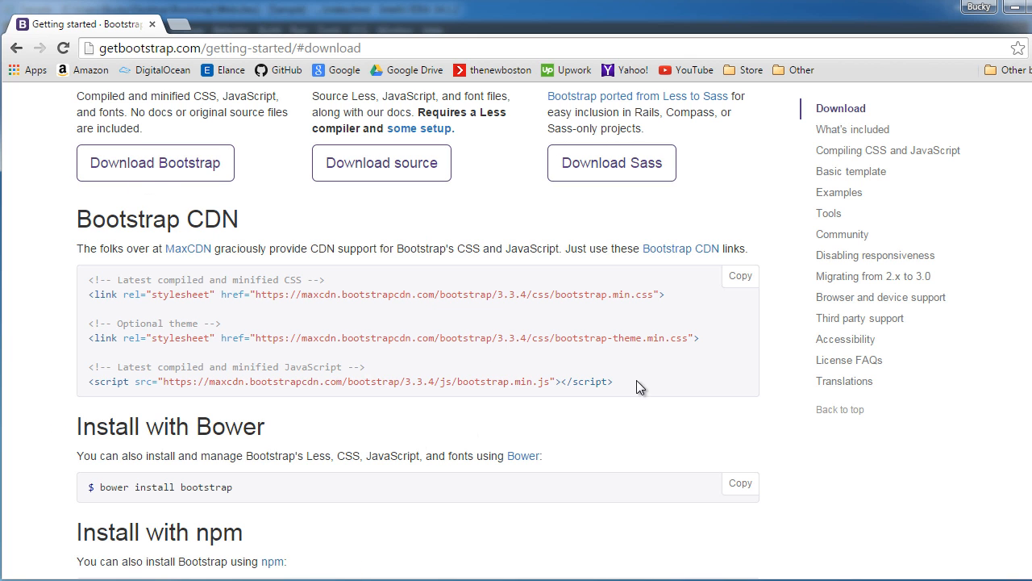
mouse_move(45, 311)
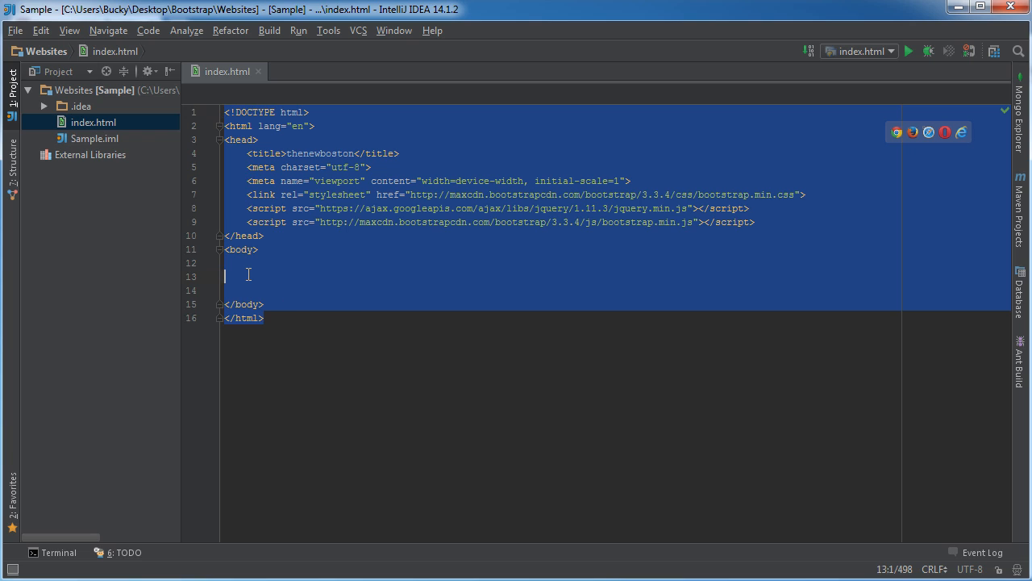
left_click(249, 275)
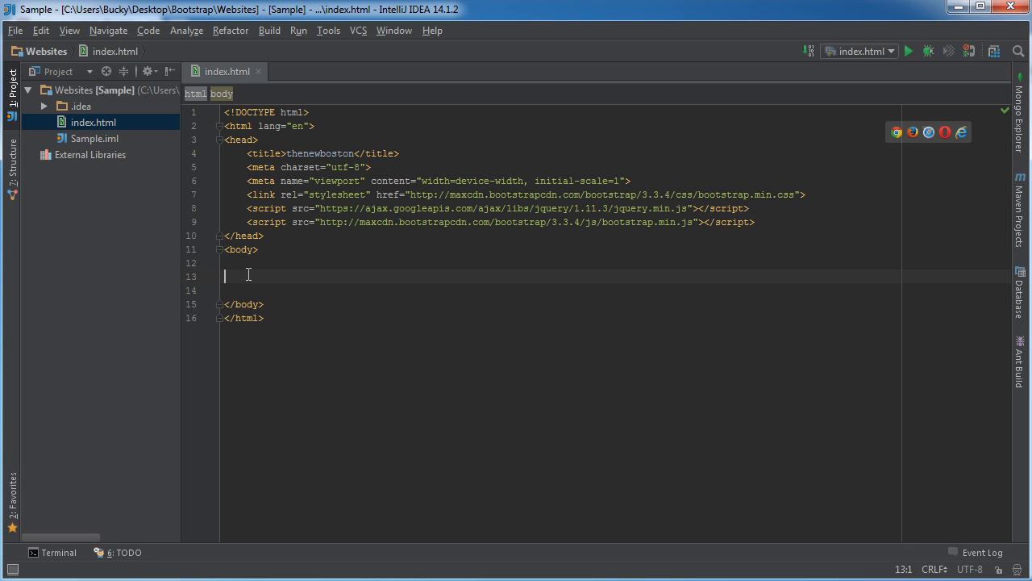
type("jhghgjhjhgj")
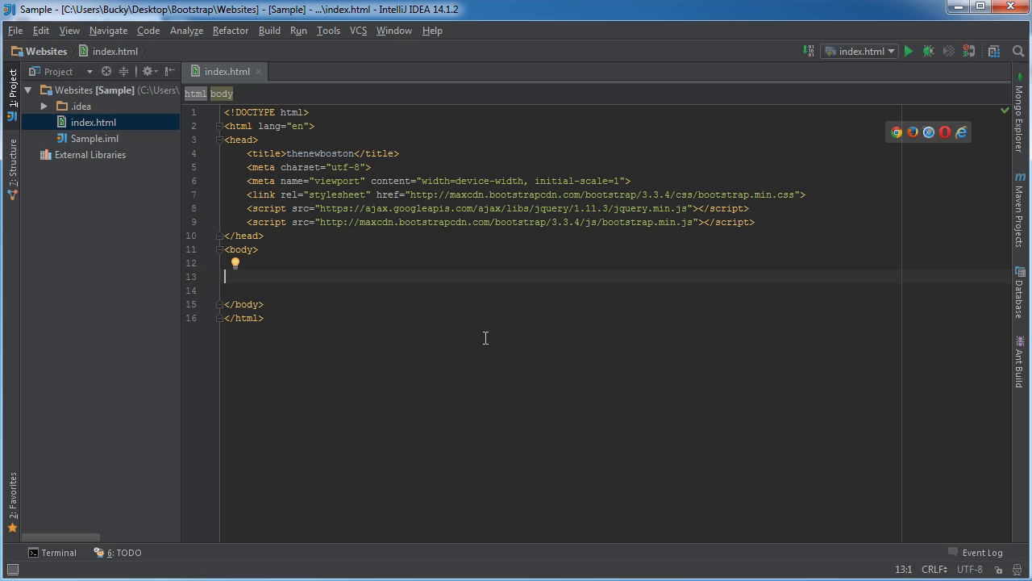
mouse_move(541, 314)
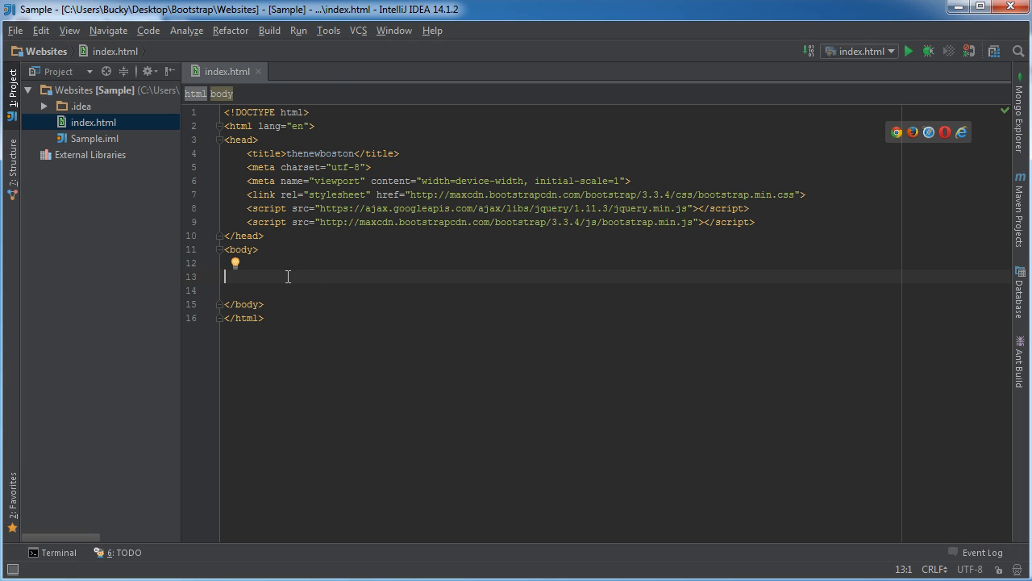
left_click(186, 30)
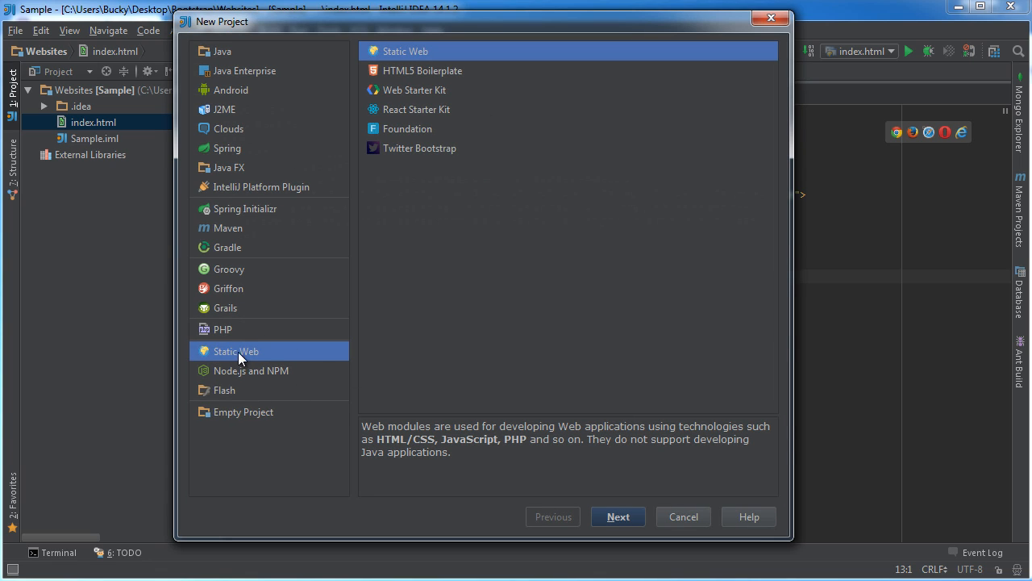
left_click(419, 147)
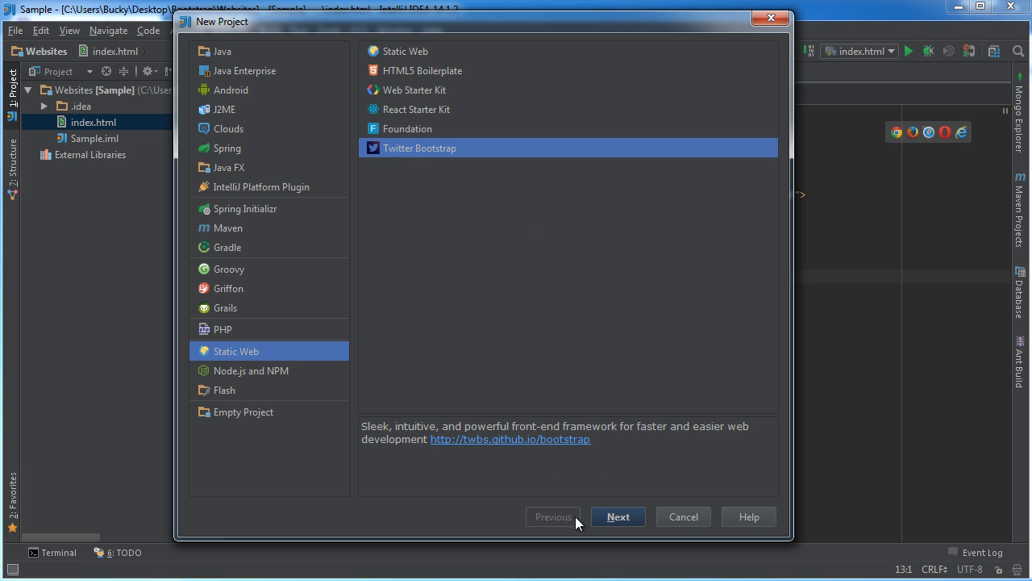
mouse_move(695, 525)
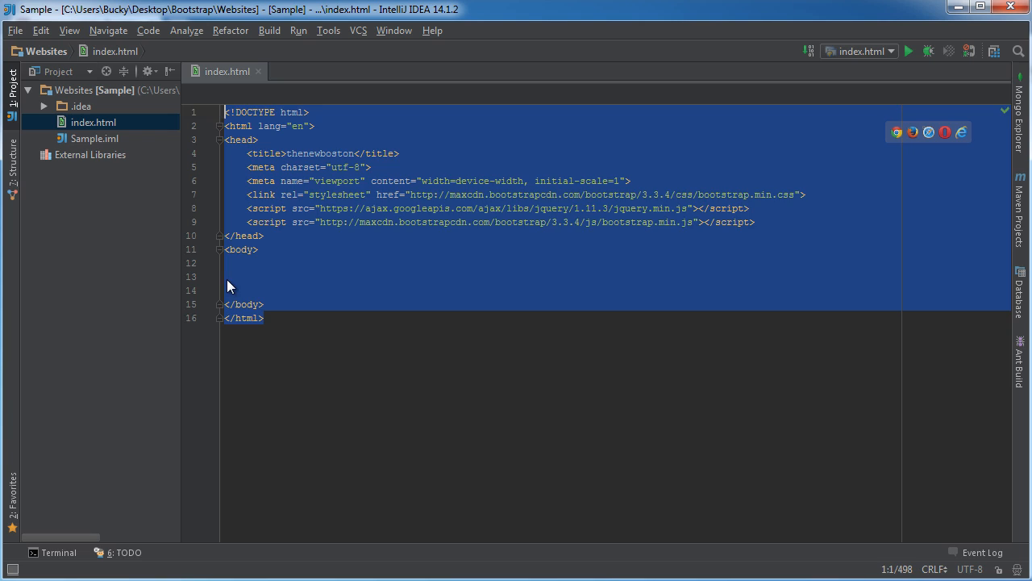
left_click(234, 277)
type("dsdasdasd")
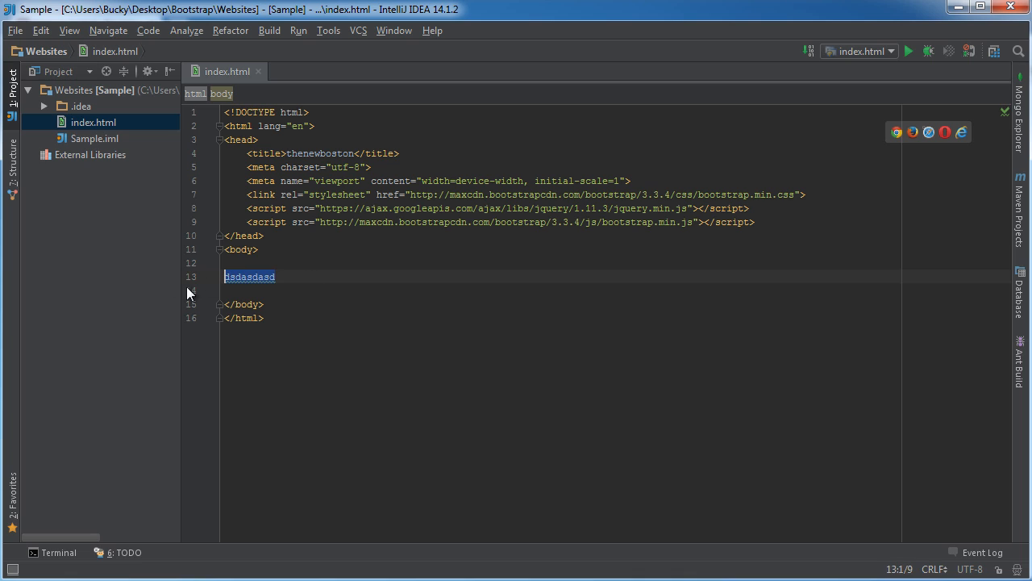
key("Delete")
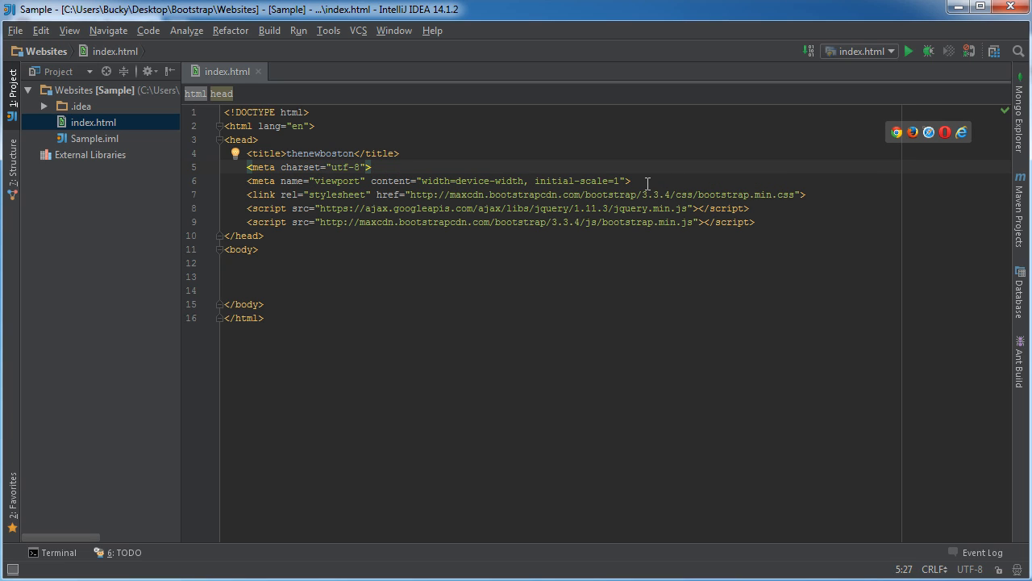
mouse_move(334, 183)
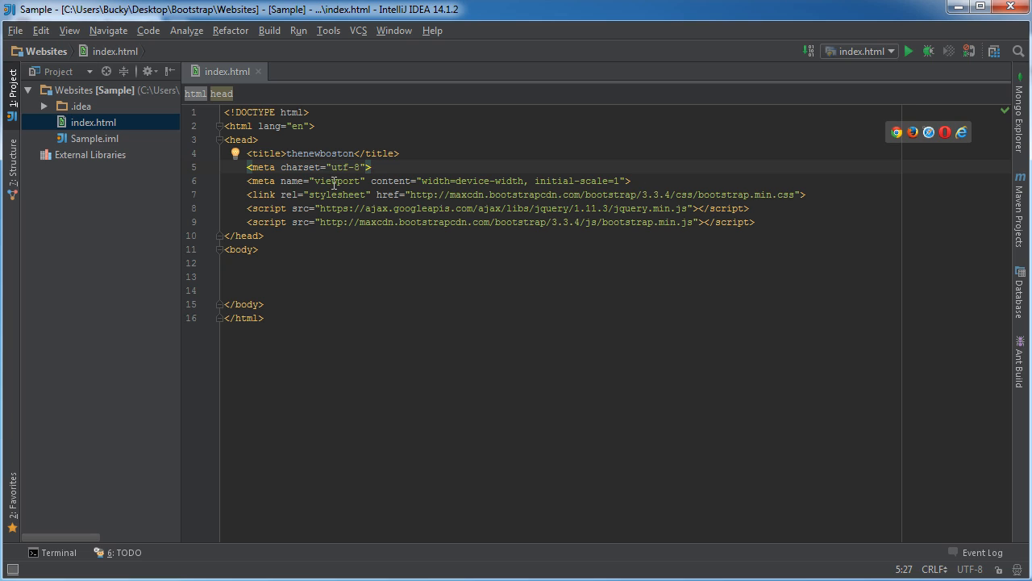
double_click(336, 180)
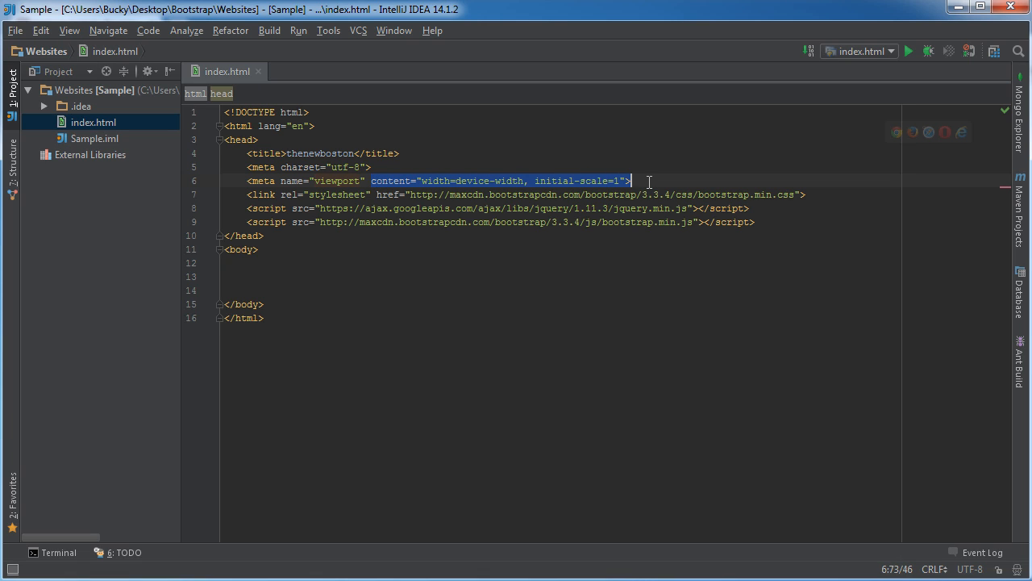
left_click(452, 180)
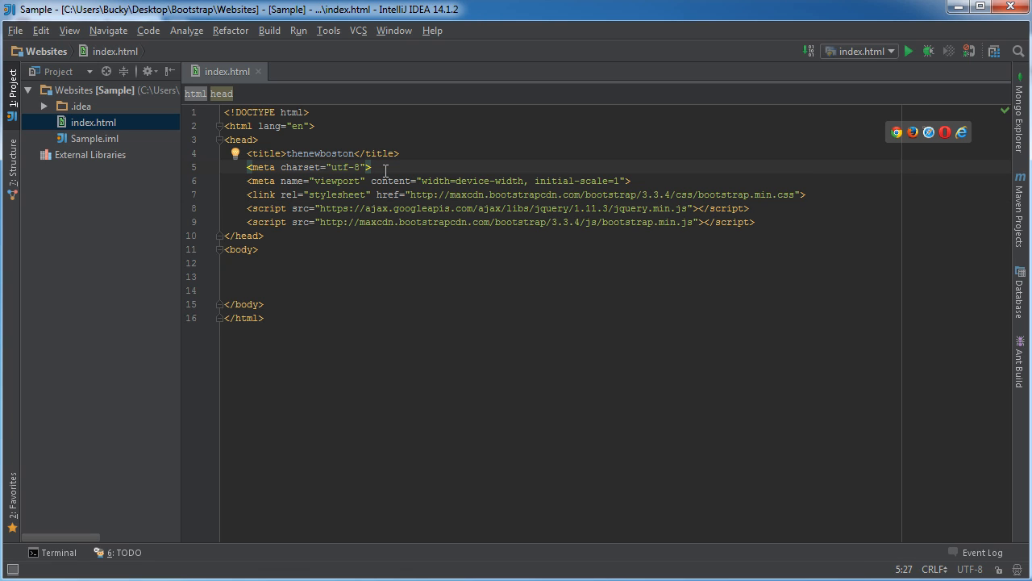
mouse_move(545, 205)
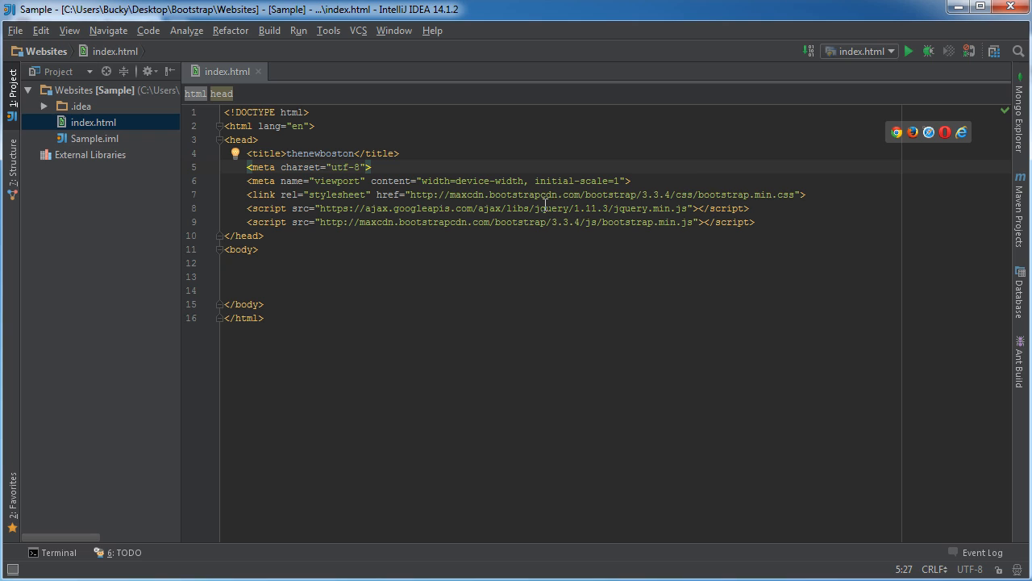
mouse_move(815, 192)
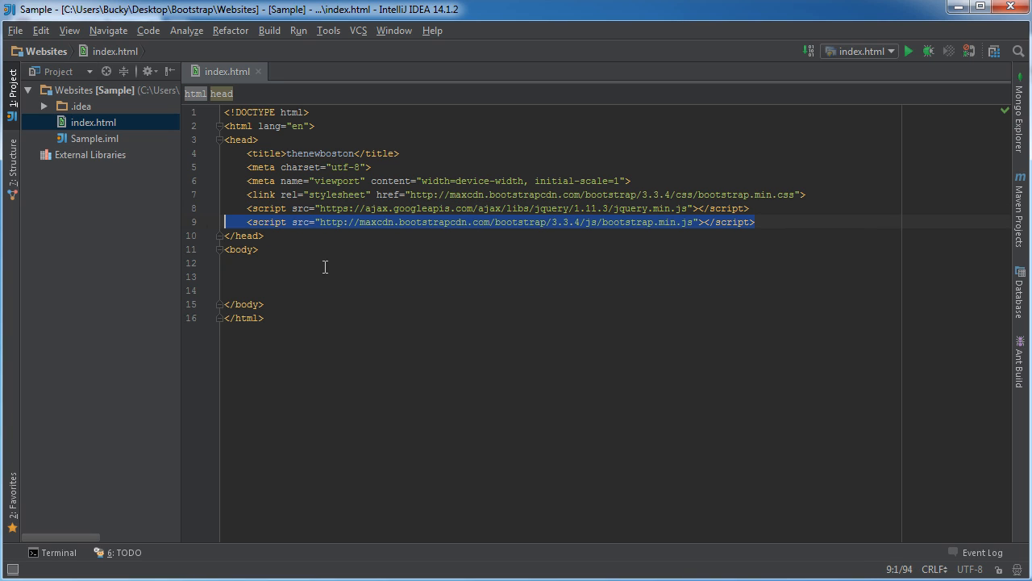
left_click(756, 221)
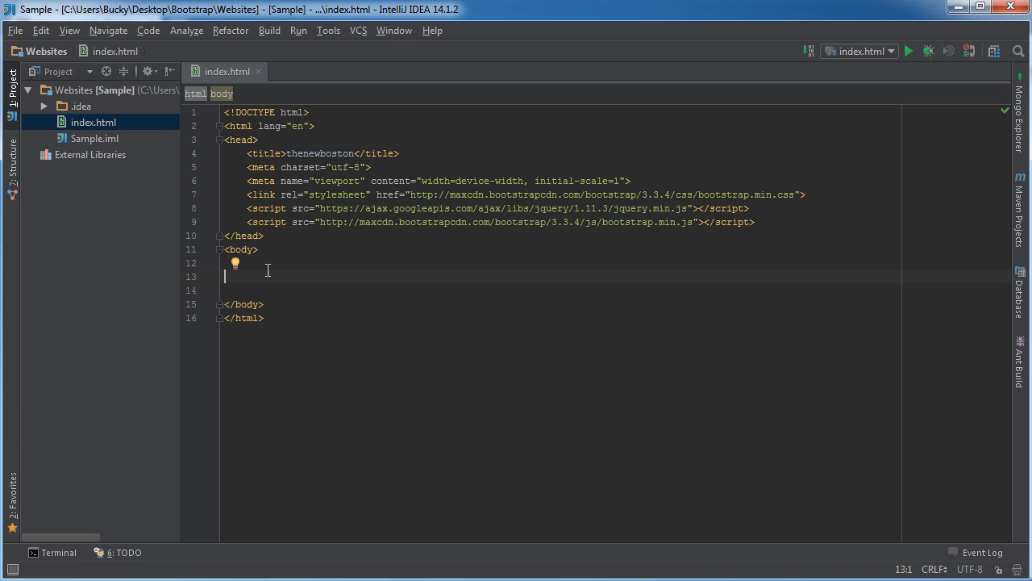
mouse_move(599, 426)
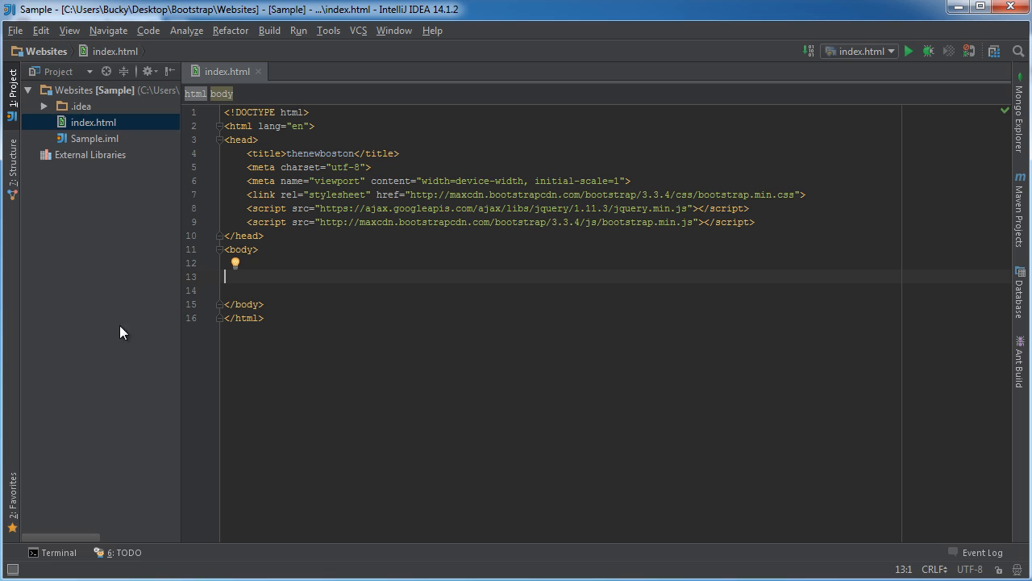
Step: Add an empty div element inside the body of index.html
type("<")
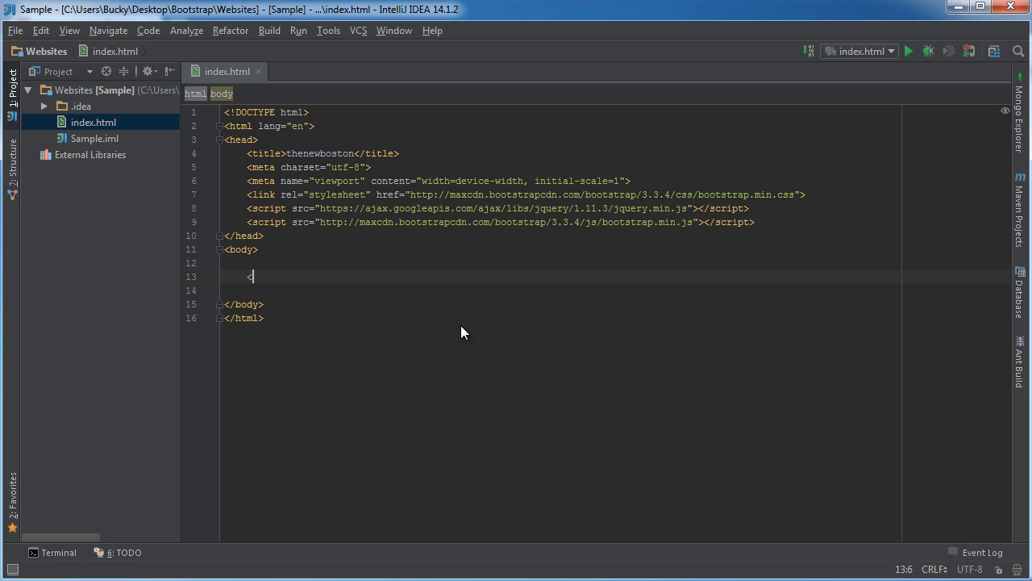
type("div")
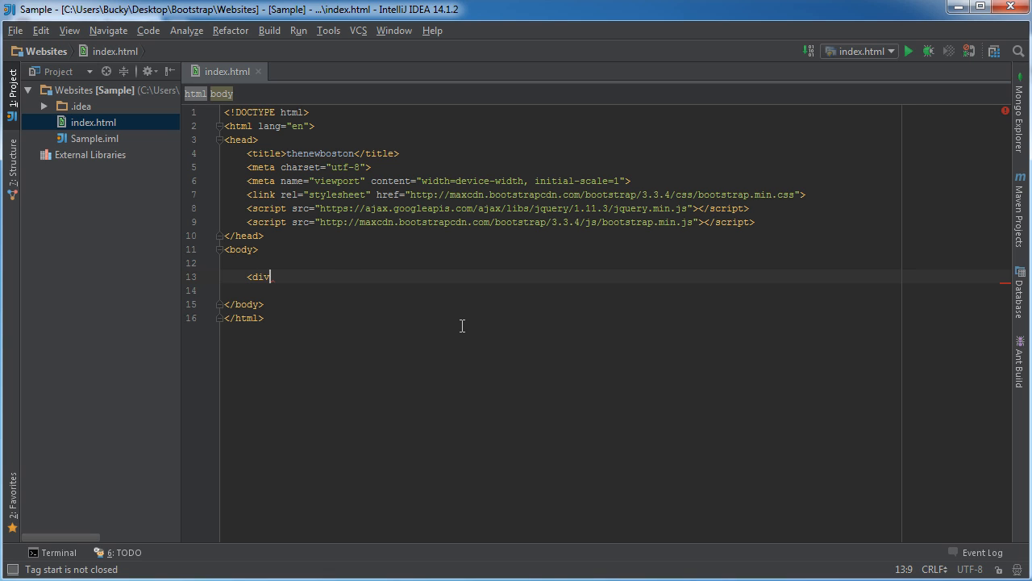
type(">")
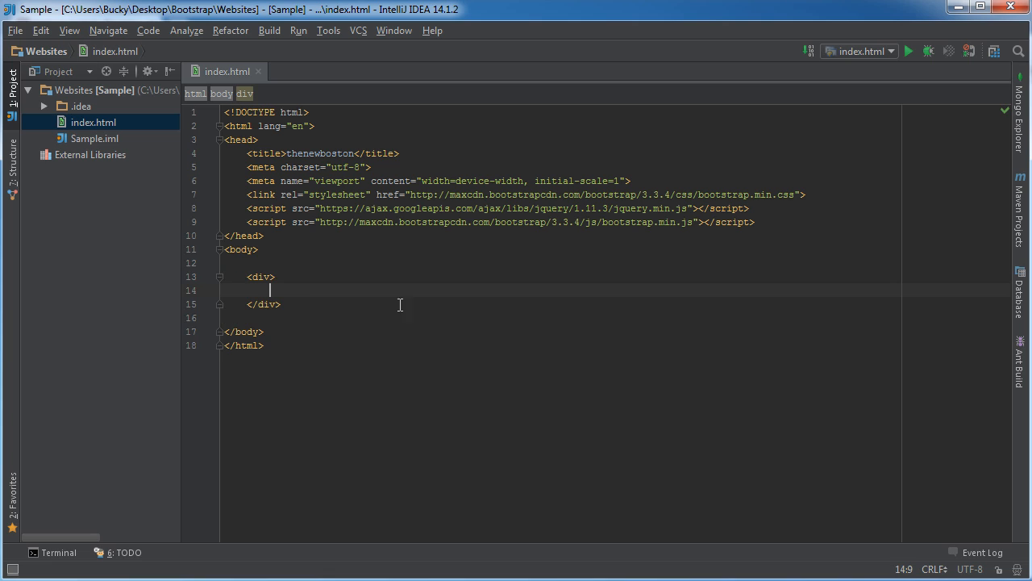
type("\" \"")
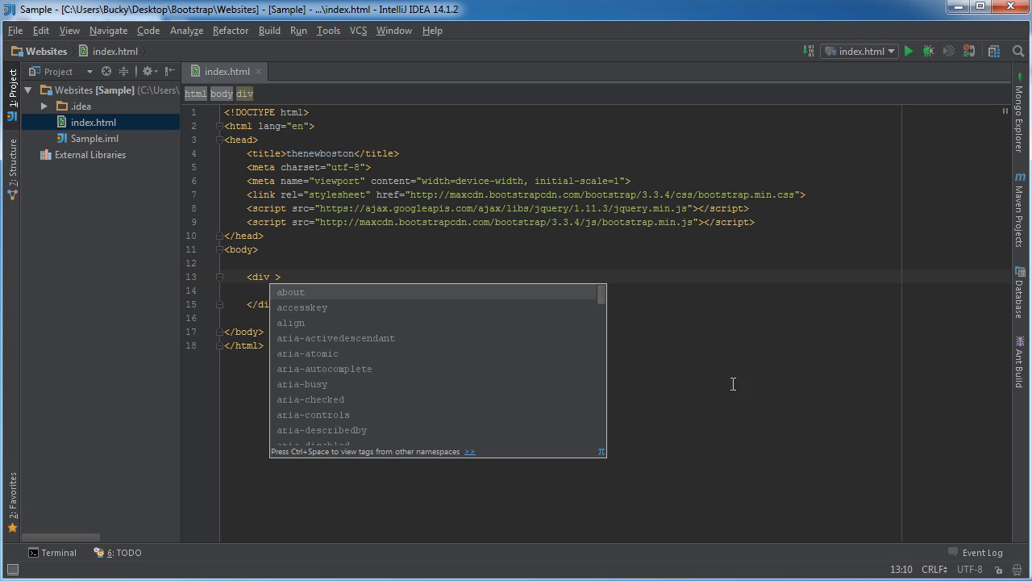
key("Escape")
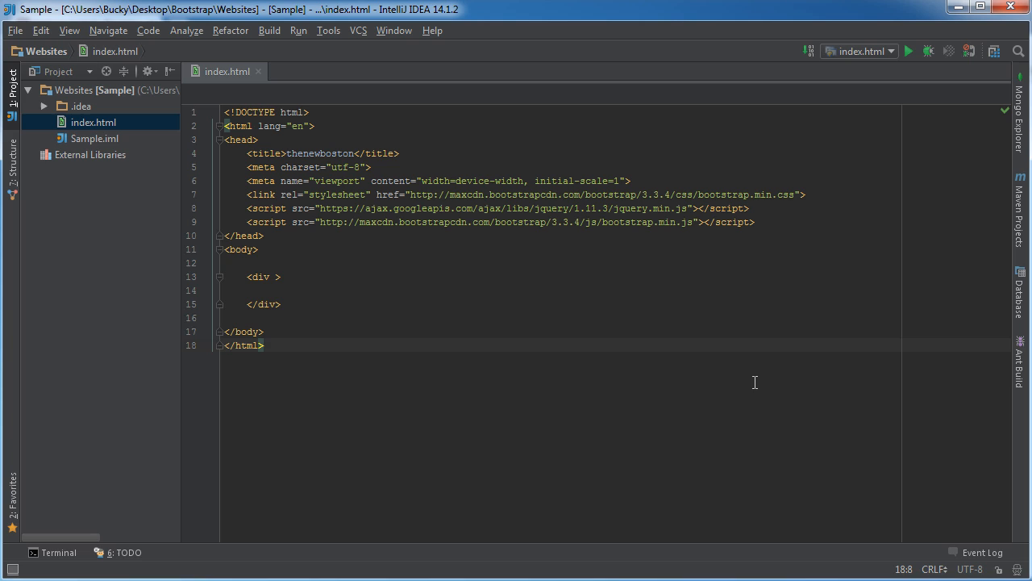
Step: Give the new div the attribute class="container"
left_click(276, 276)
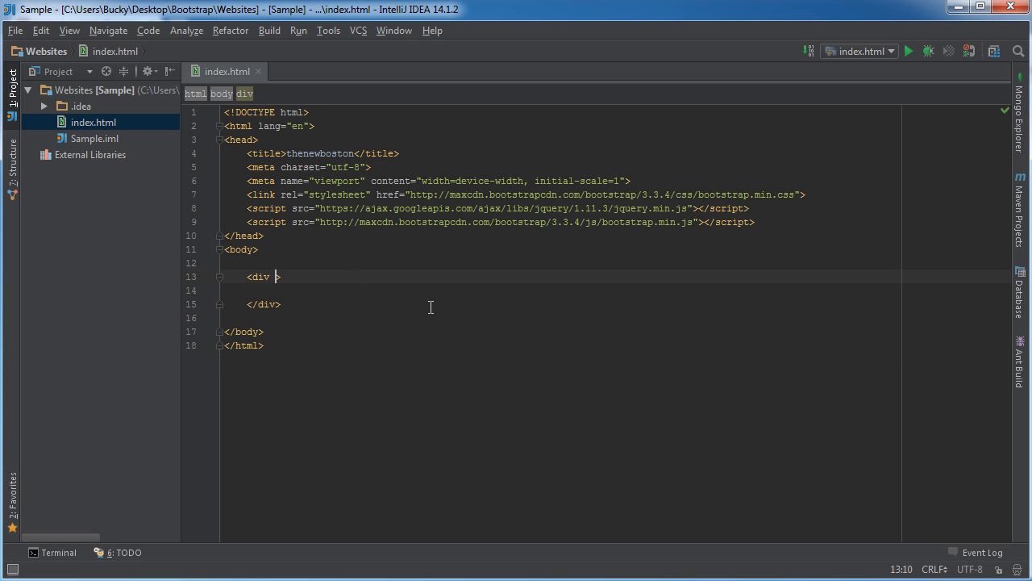
type("class=\"\"")
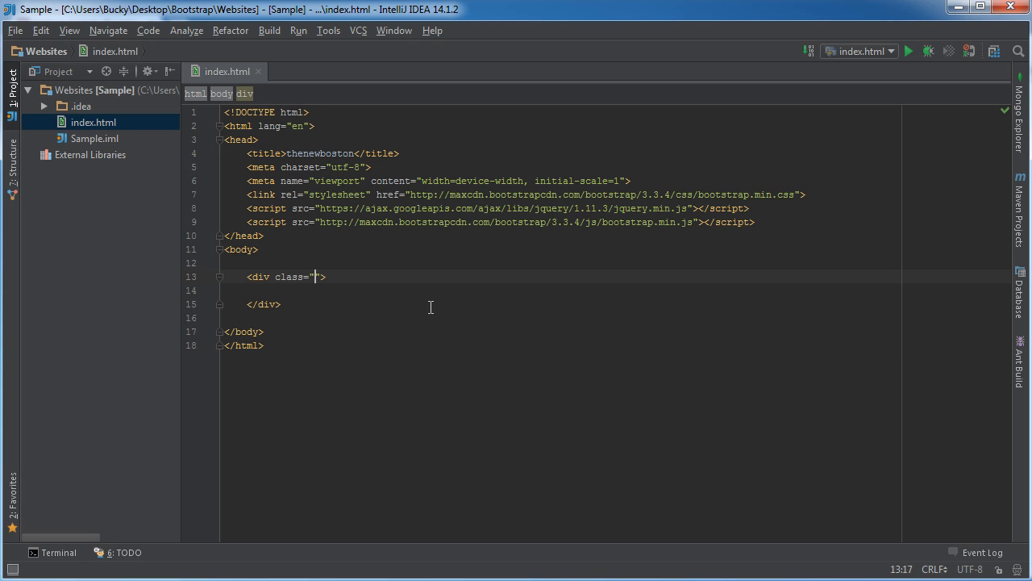
type("cont")
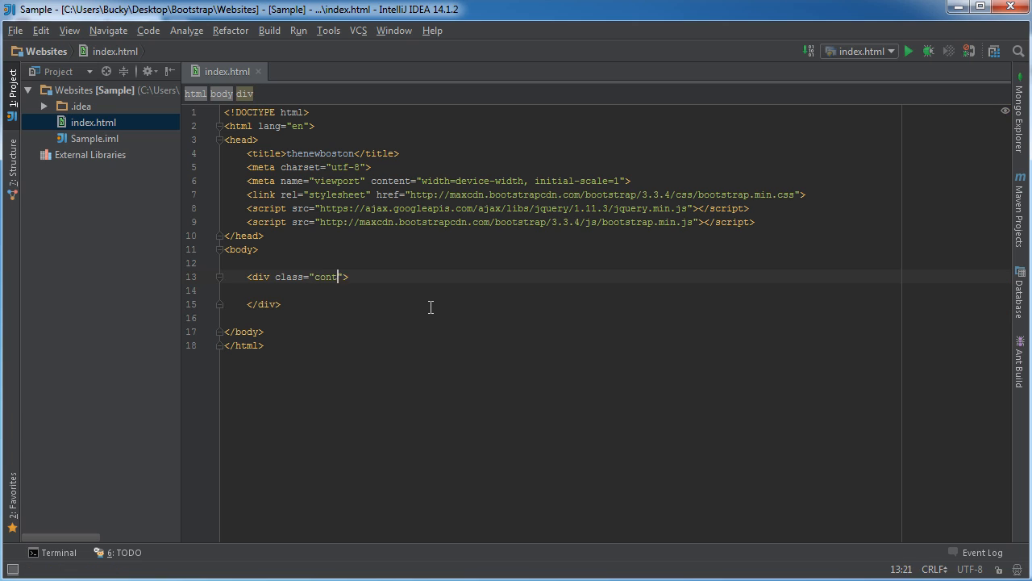
type("ainer-fluid")
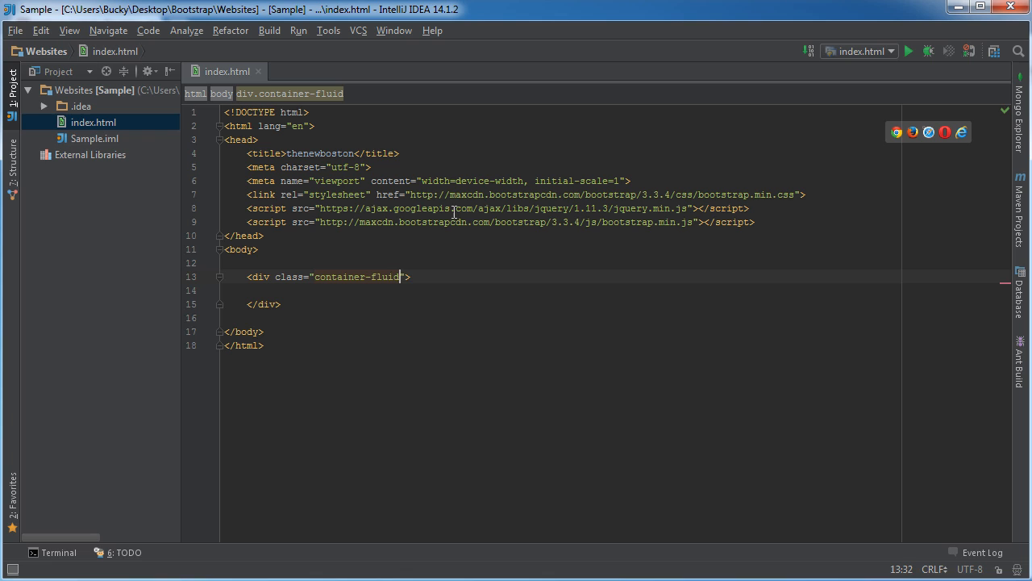
key("BackSpace")
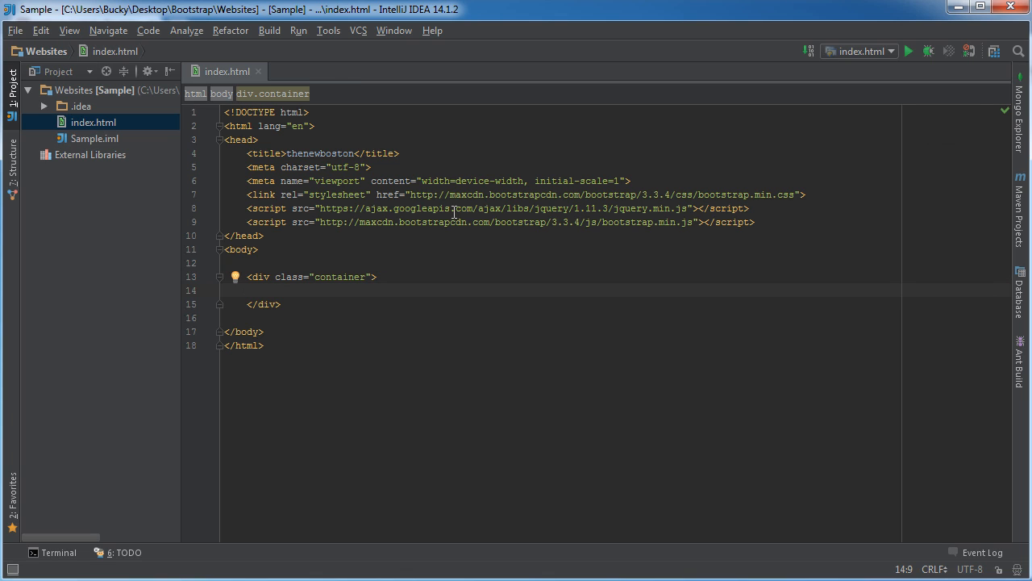
Step: Add the h1 heading 'Welcome to thenewboston' inside the container div
type("<h1")
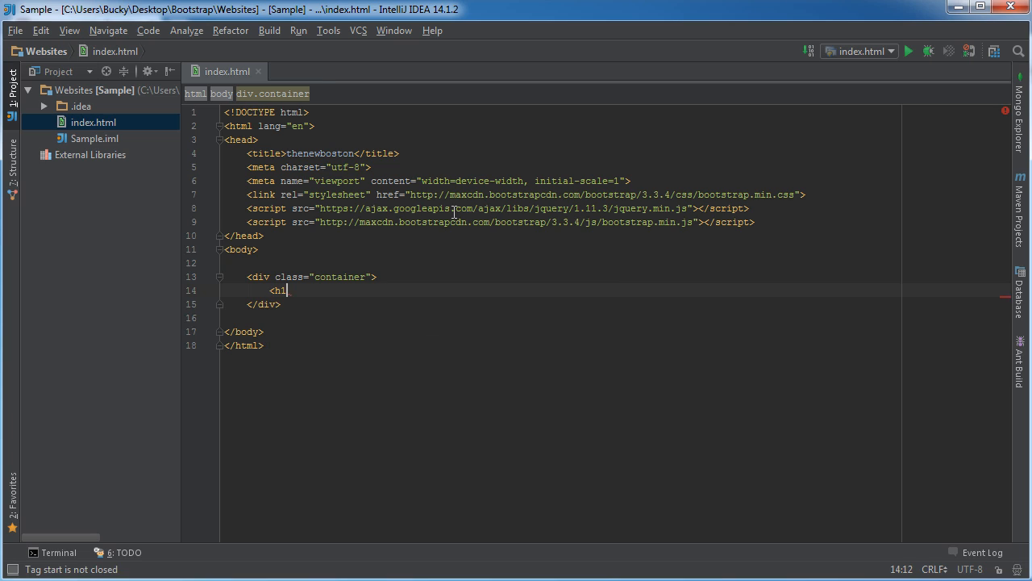
type("></h1>")
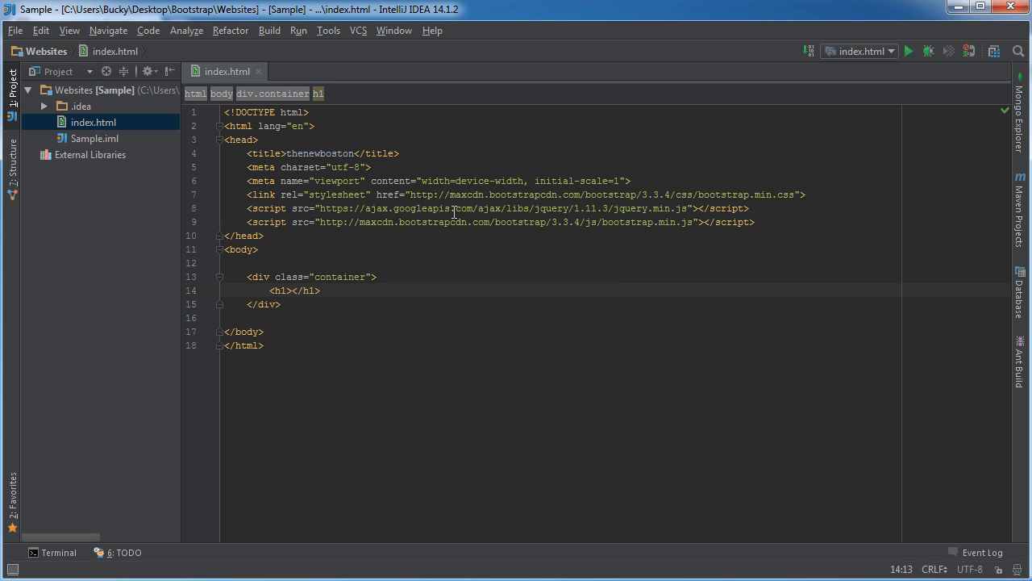
type("Welcome to thenewbost5on")
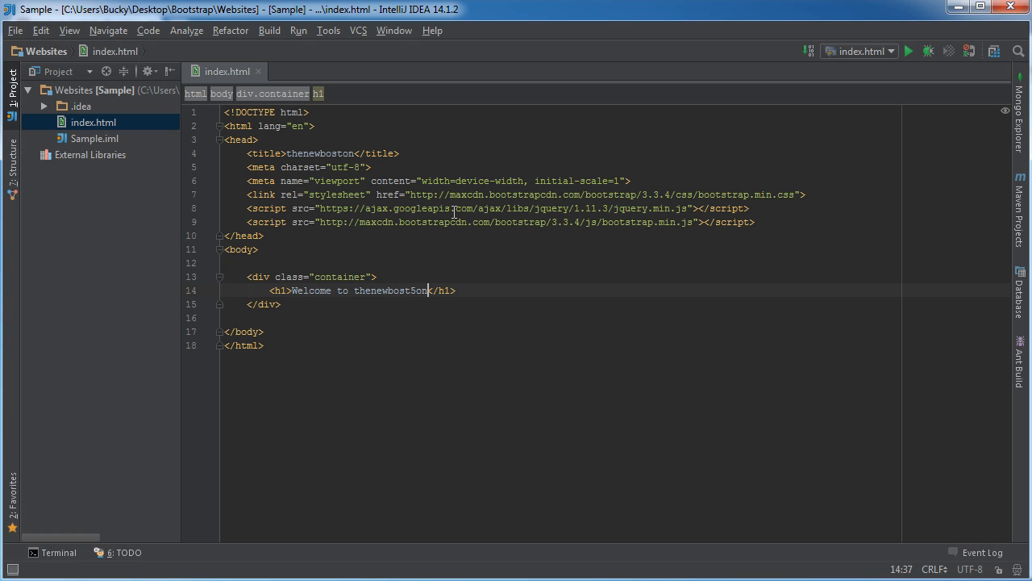
key("Backspace")
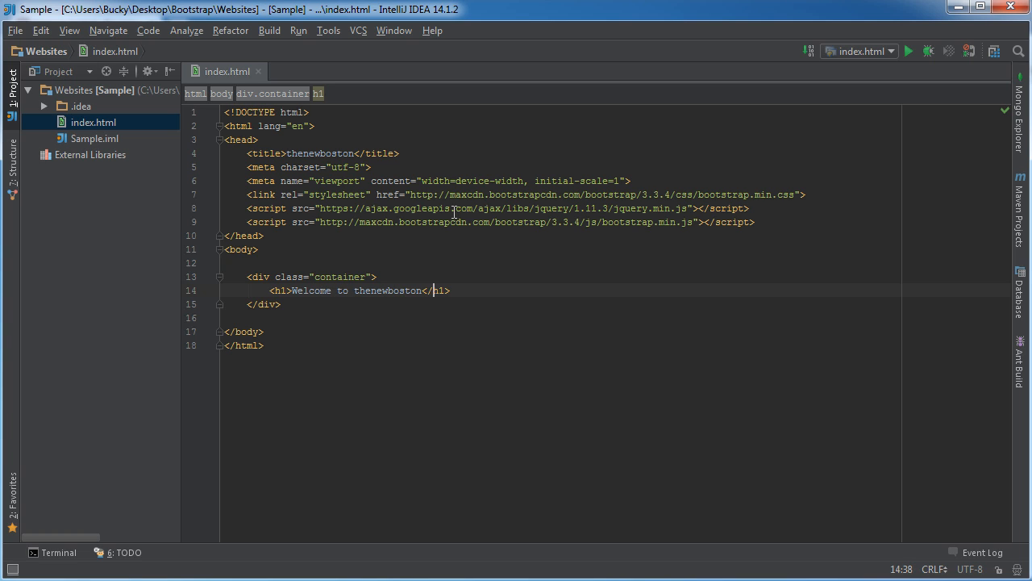
key("enter")
type("<p></p>")
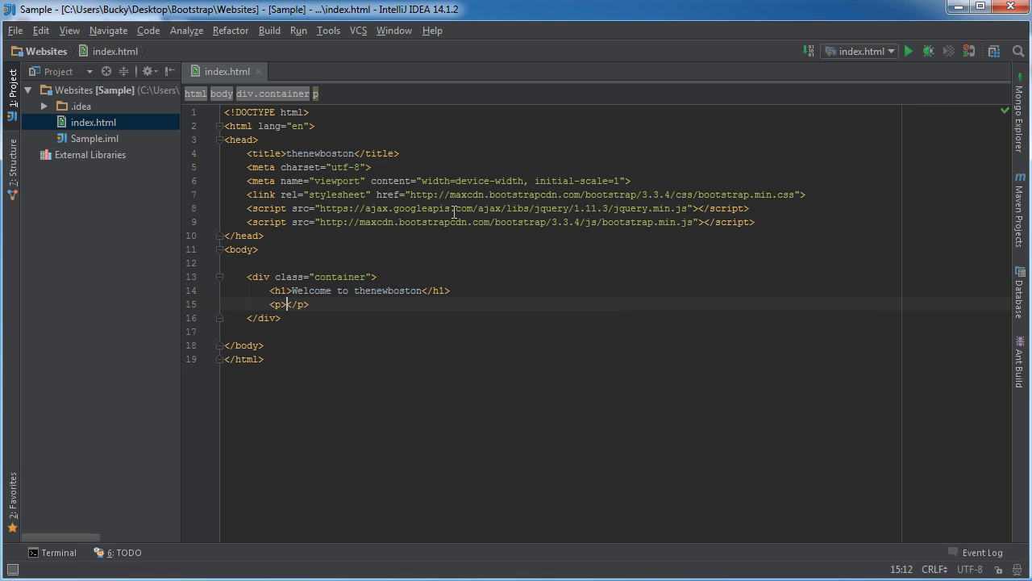
Step: Begin a paragraph below the heading introducing the author ('my name is Bucky')
type("I love thenewboston,")
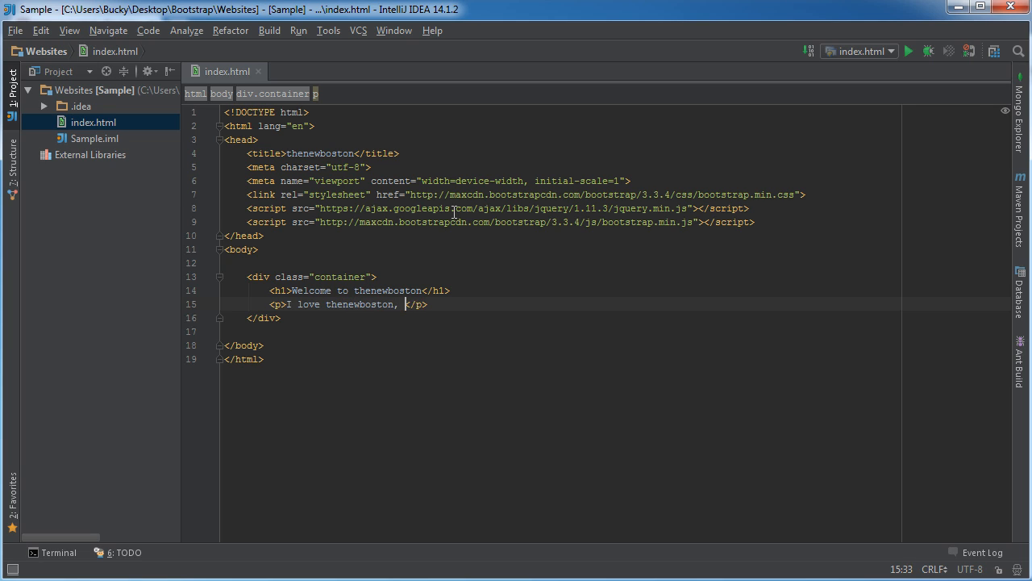
type("my ann")
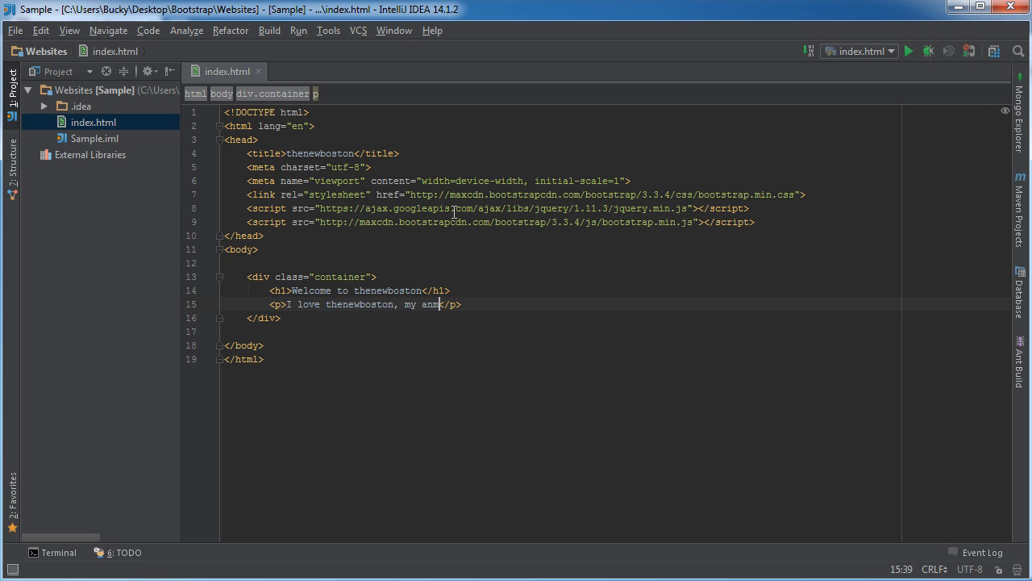
type("name is Bucky")
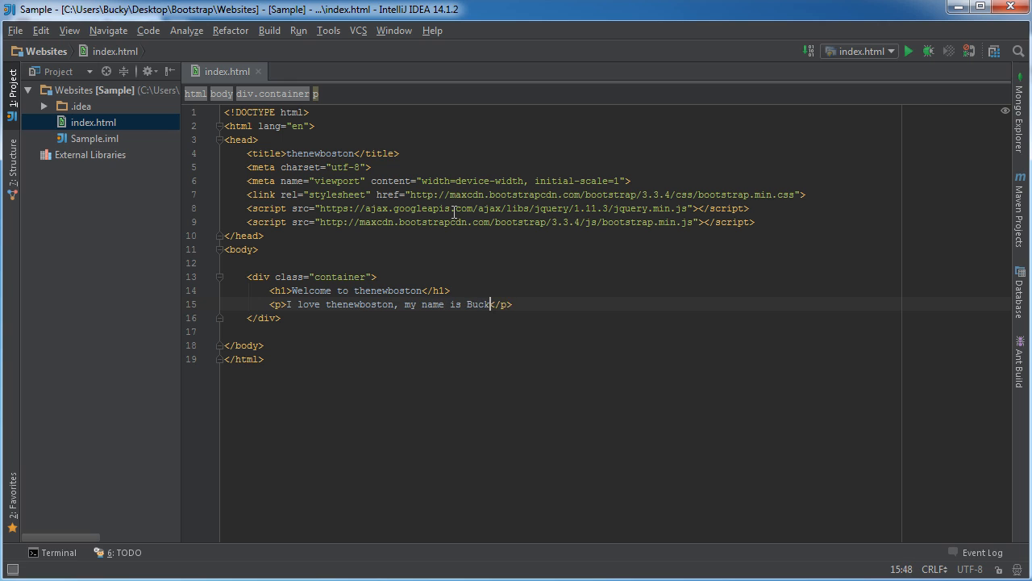
Step: Preview index.html in Chrome via the editor's Open in Browser menu
right_click(555, 221)
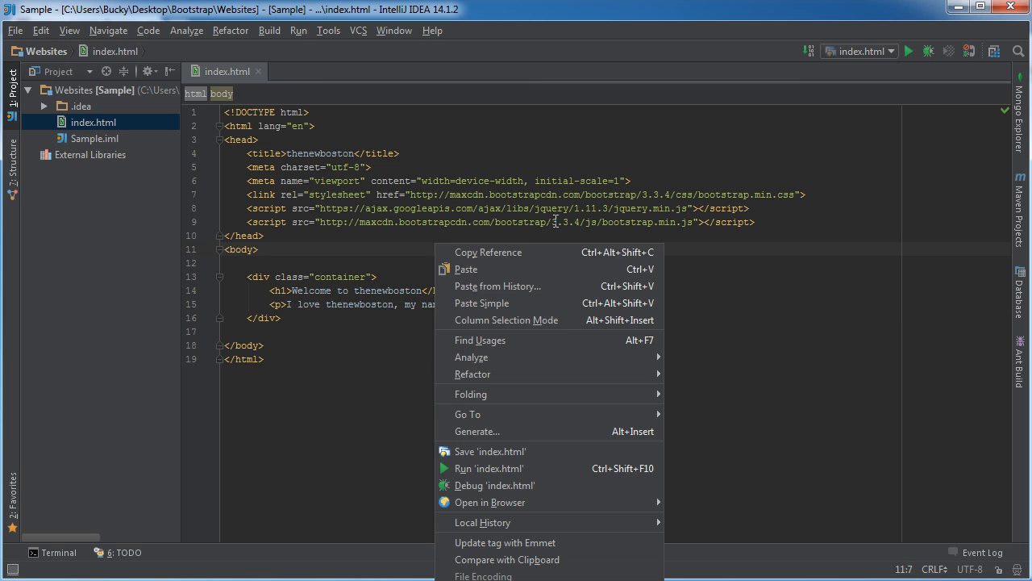
left_click(489, 502)
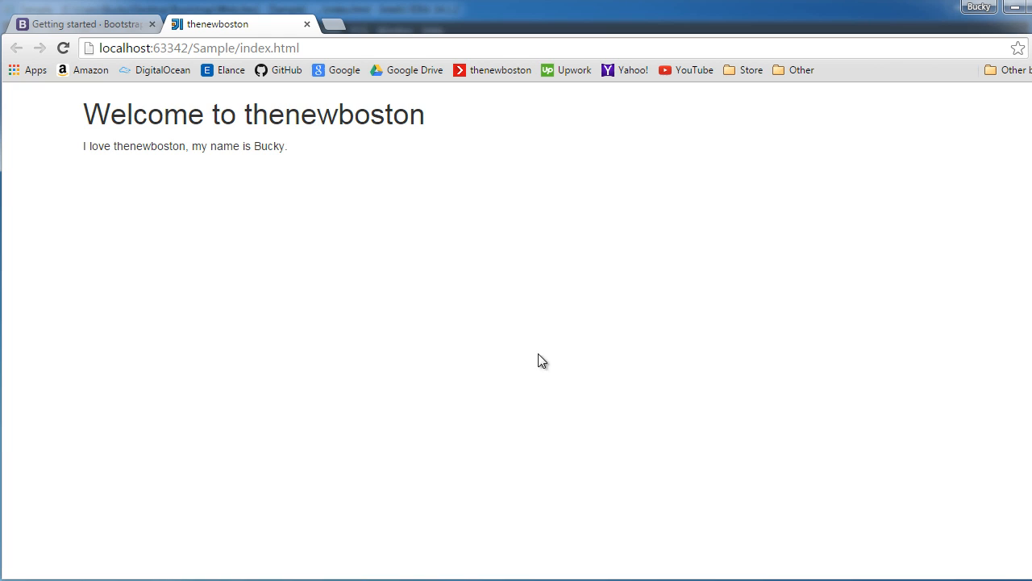